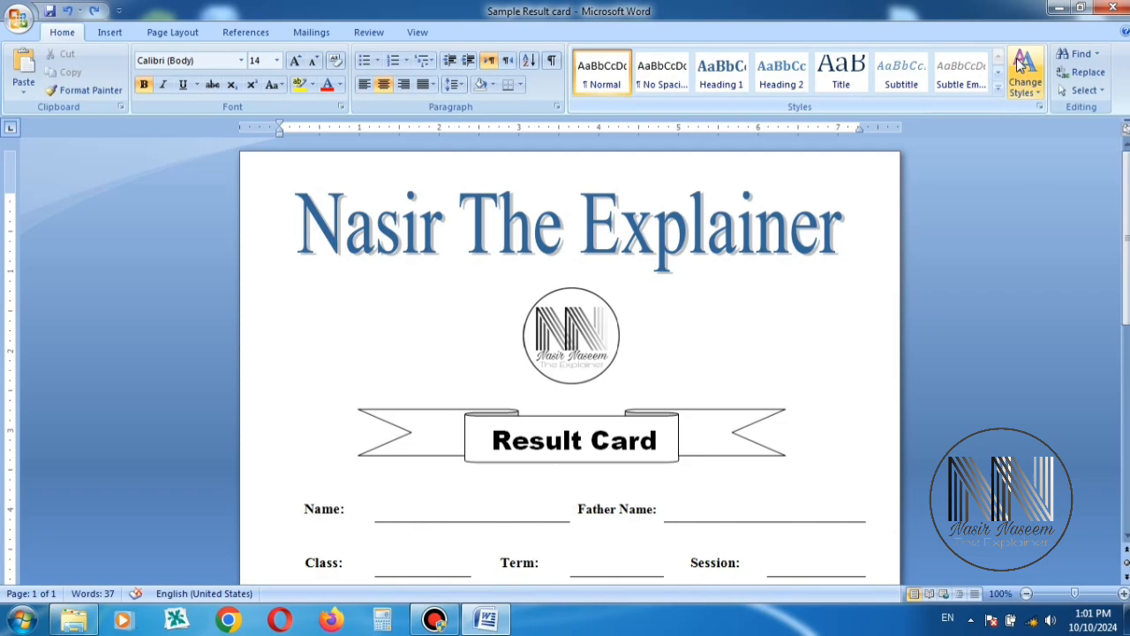
# Bring up the context menu on empty space in the Nasir The Explainer folder
pyautogui.rightClick(468, 173)
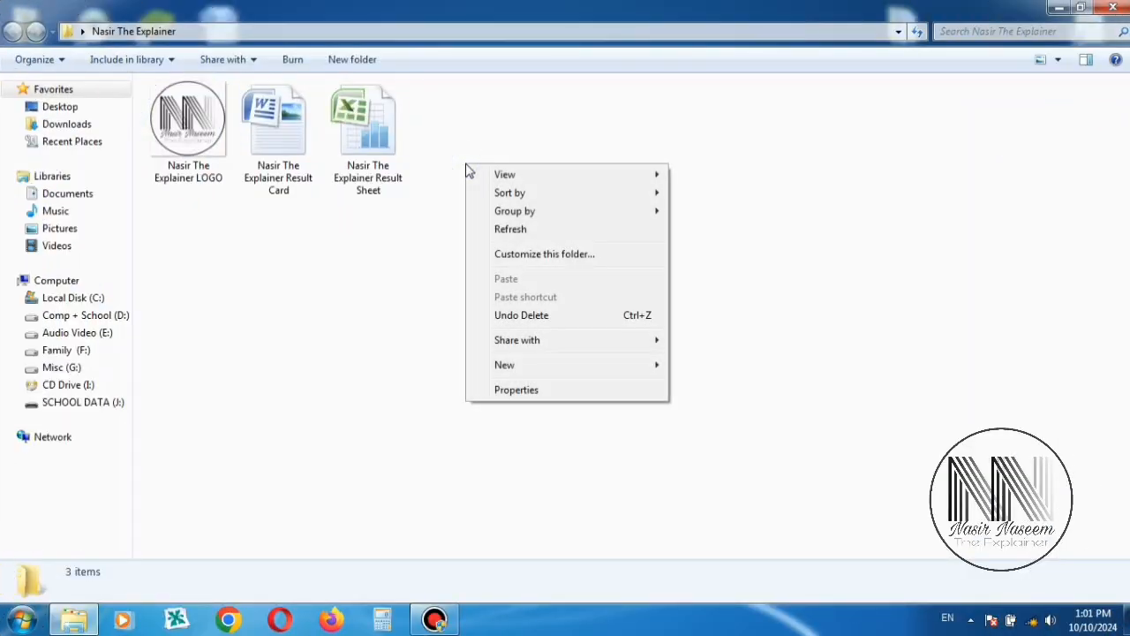
# Create a new Word document in the folder and name it Sample Result Card
pyautogui.click(505, 364)
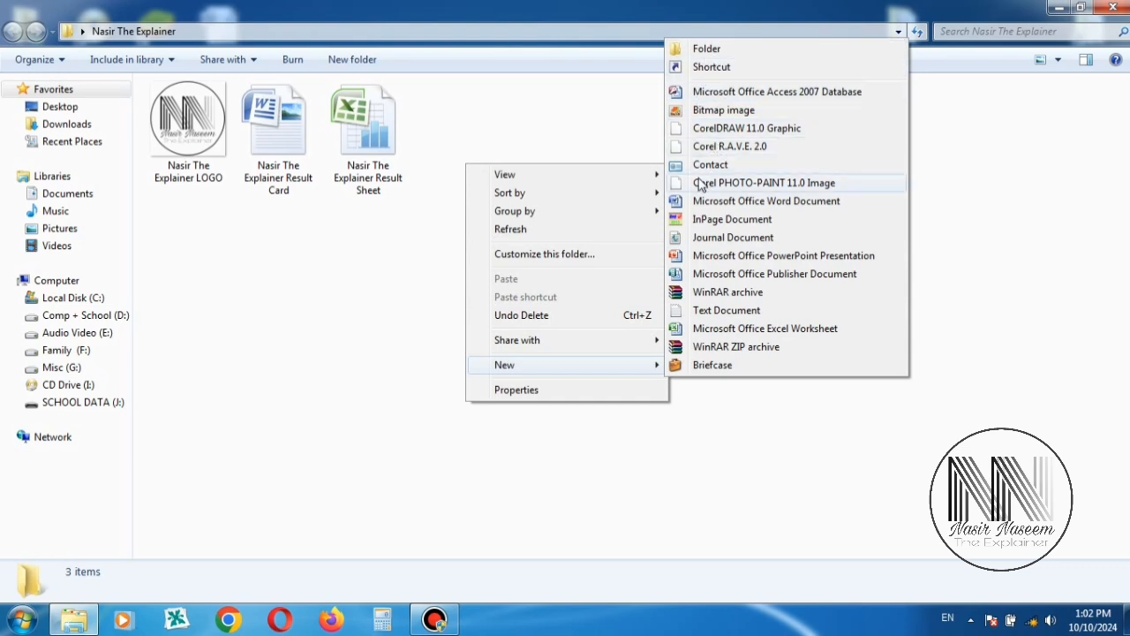
pyautogui.click(766, 201)
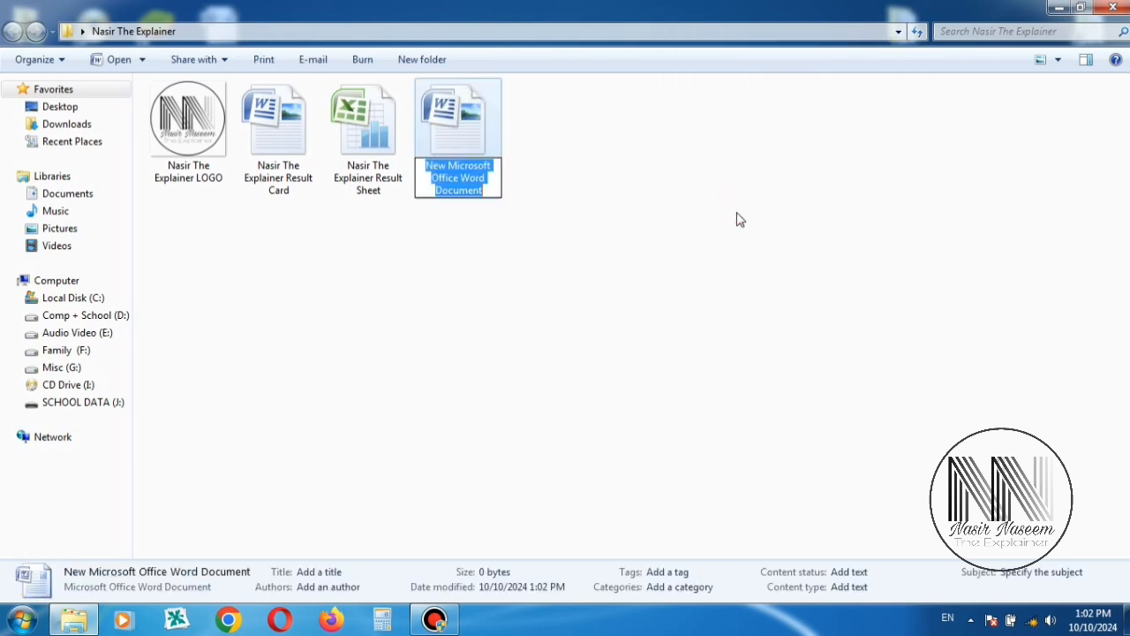
pyautogui.write('Sample Result Card')
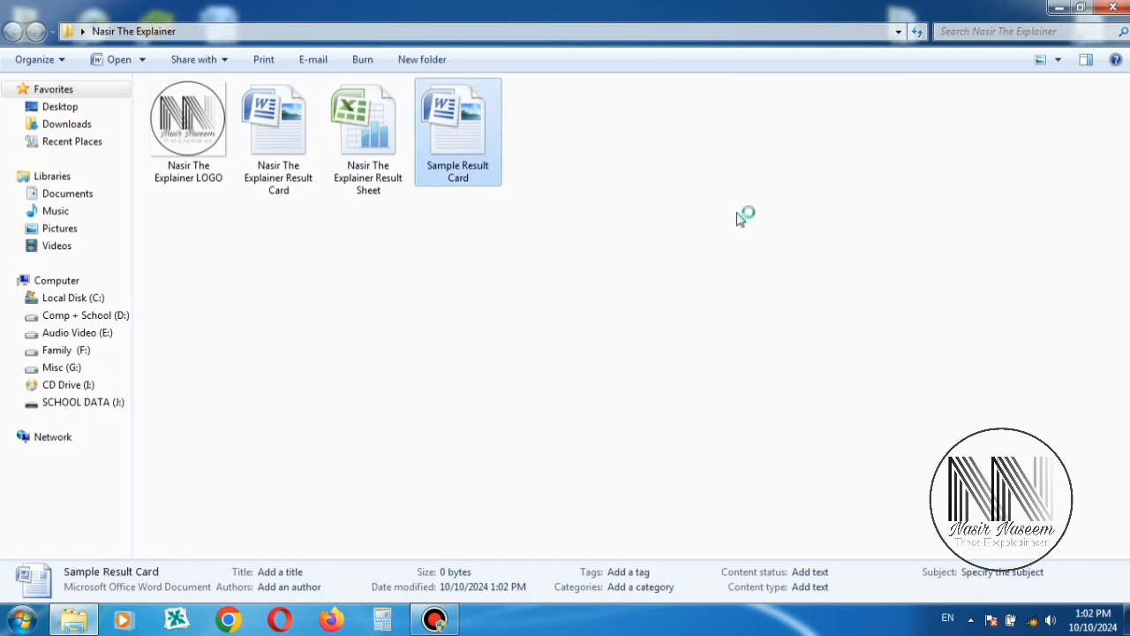
# Open Sample Result Card and set its page size to A4 via Page Layout > Size
pyautogui.doubleClick(457, 120)
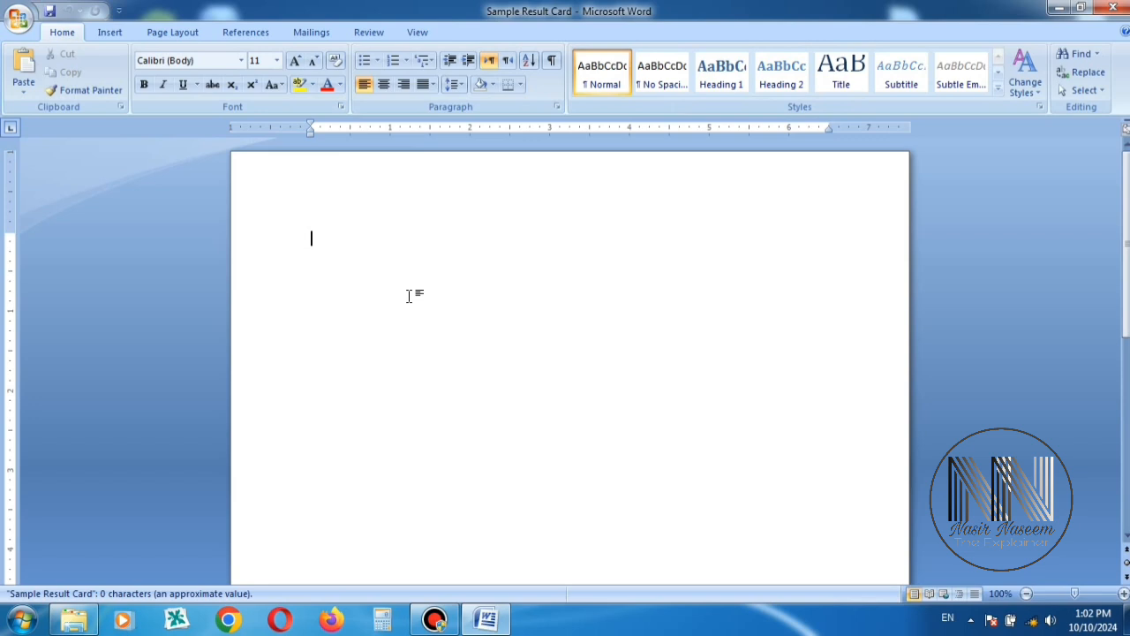
pyautogui.moveTo(196, 112)
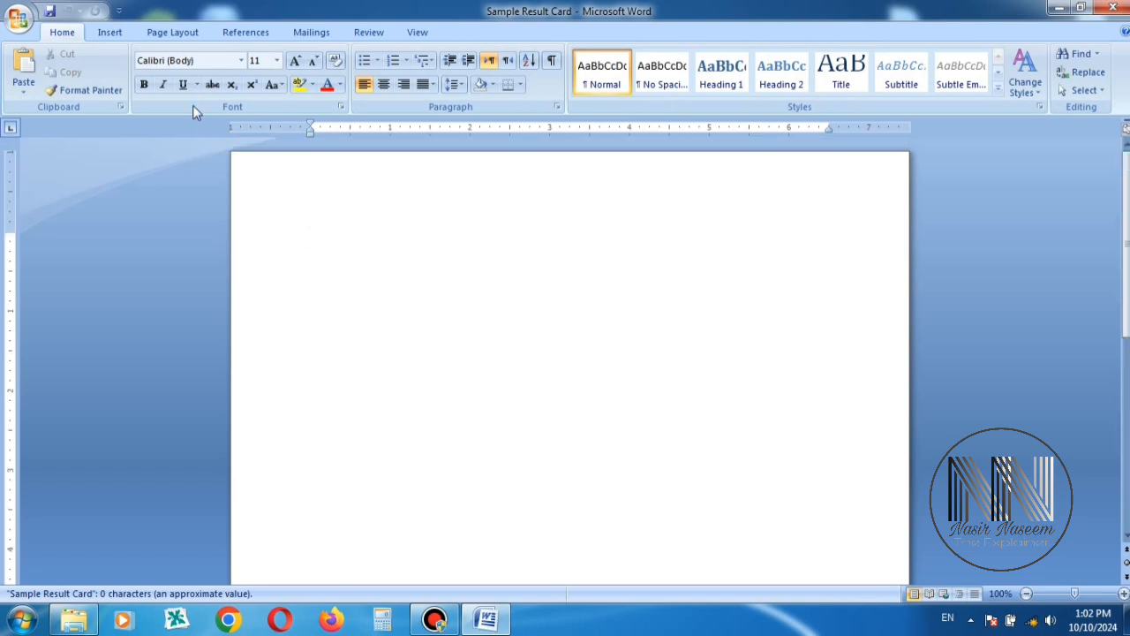
pyautogui.click(173, 32)
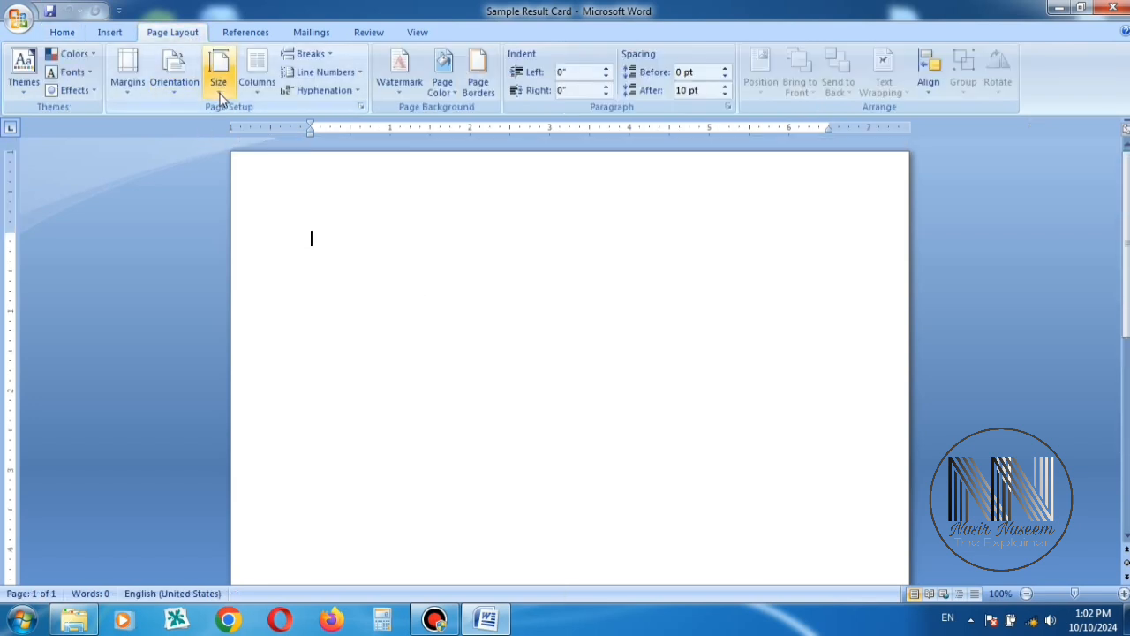
pyautogui.click(219, 70)
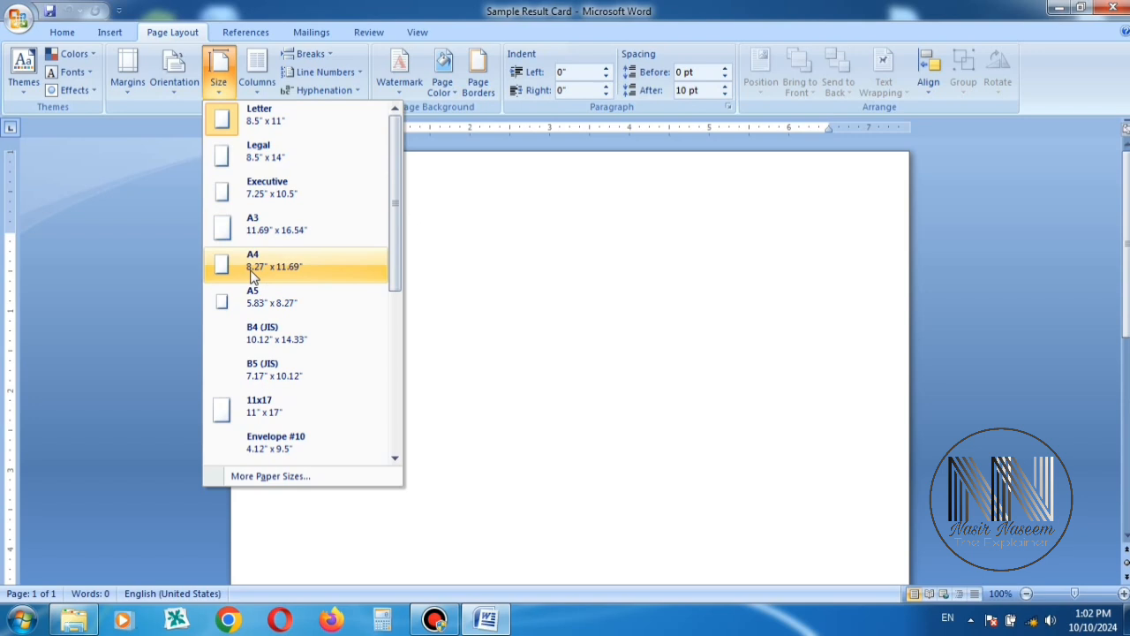
pyautogui.click(127, 71)
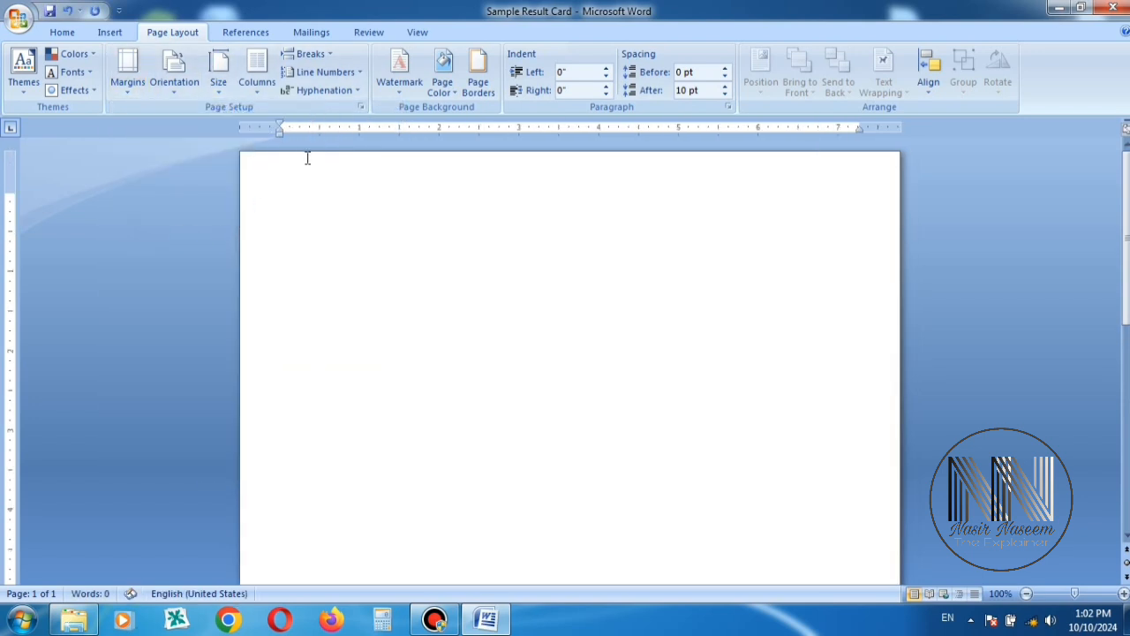
pyautogui.moveTo(424, 193)
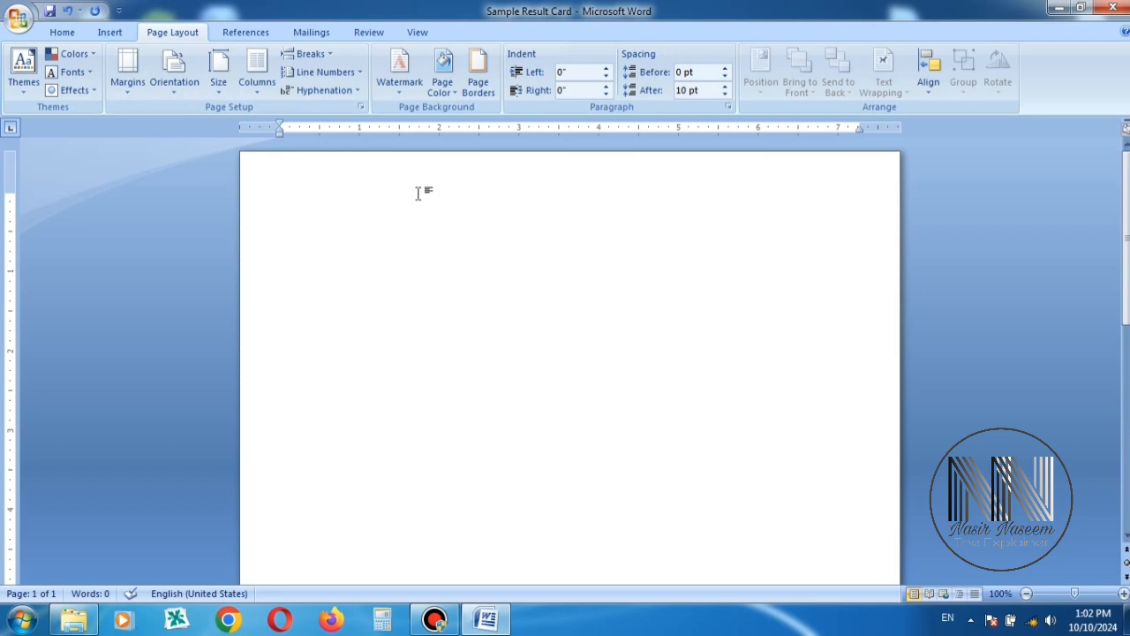
pyautogui.click(109, 32)
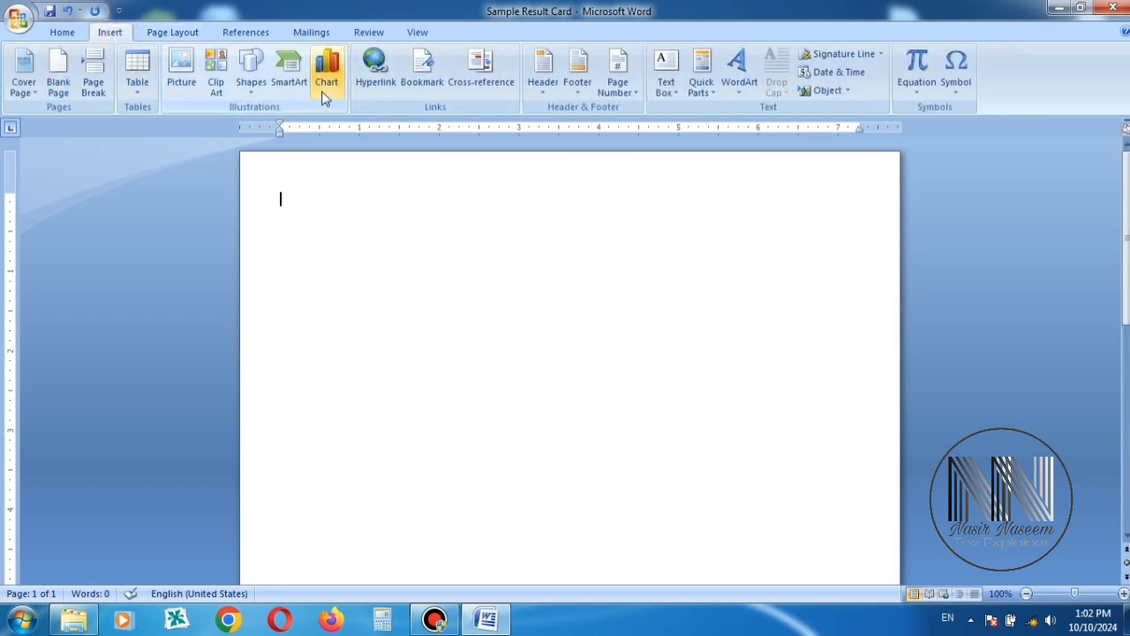
pyautogui.moveTo(521, 142)
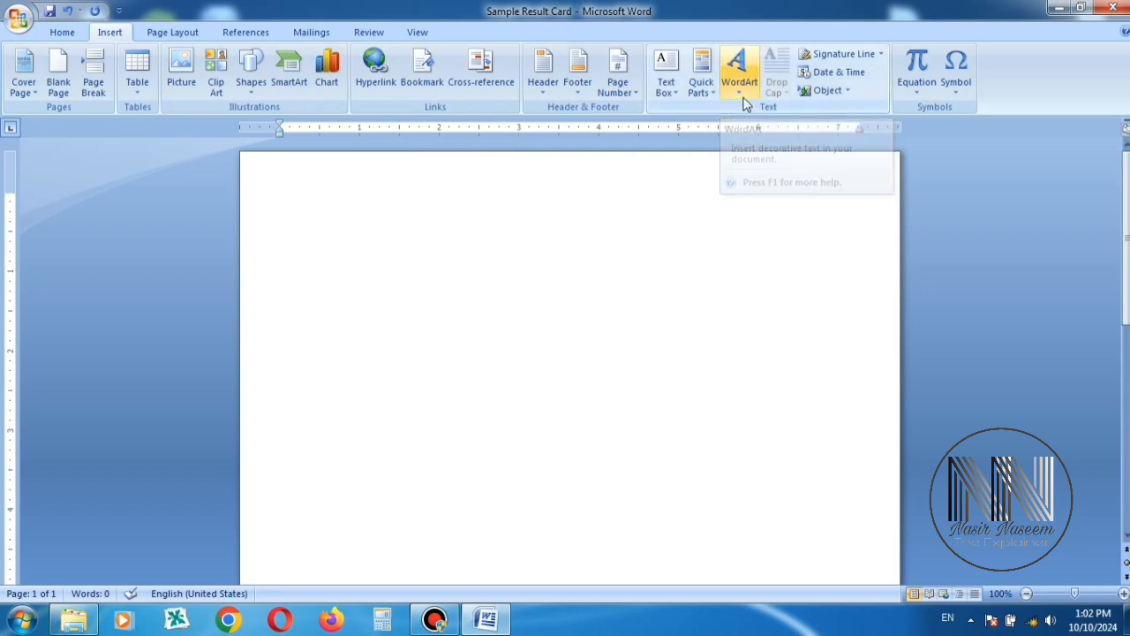
# Insert a grey WordArt heading reading 'Nasir The Explainer' across the top of the page
pyautogui.click(739, 70)
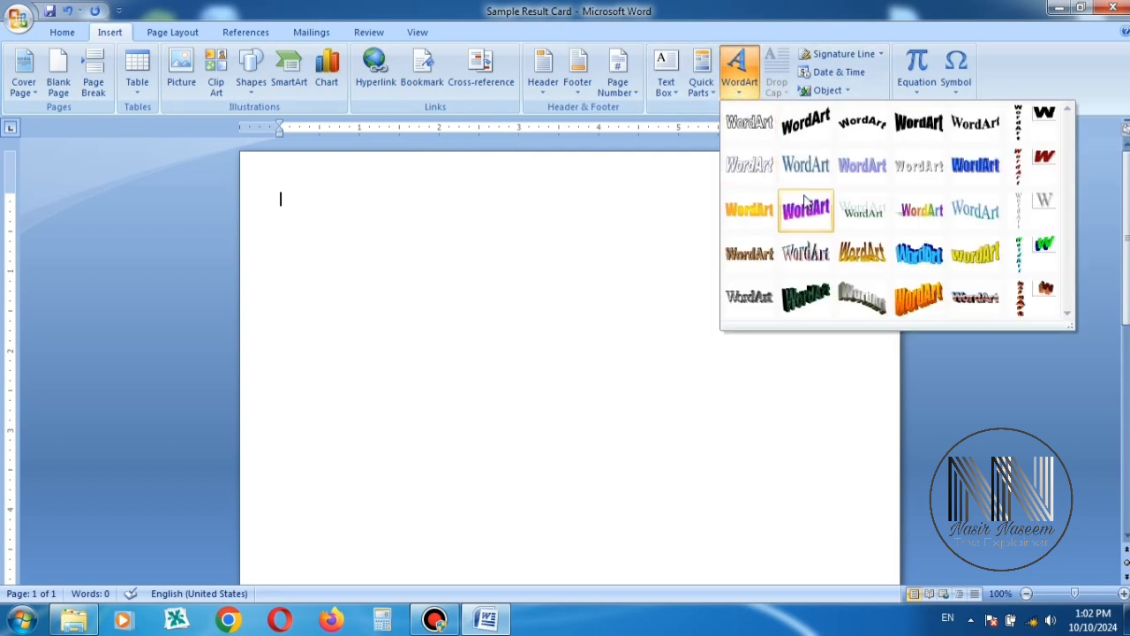
pyautogui.moveTo(918, 166)
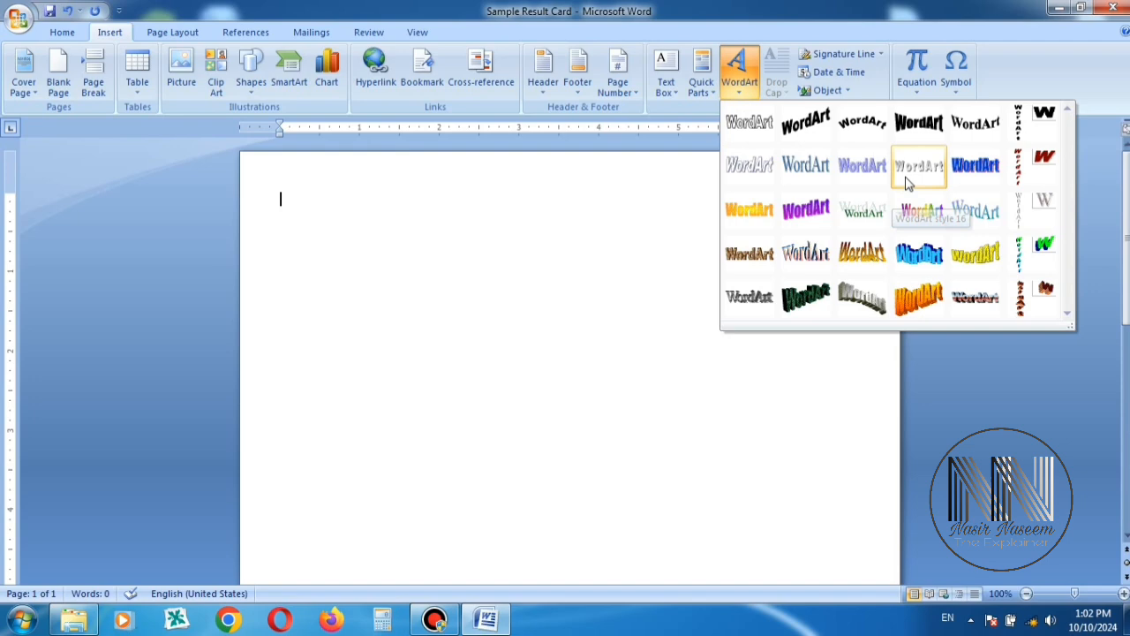
pyautogui.click(918, 166)
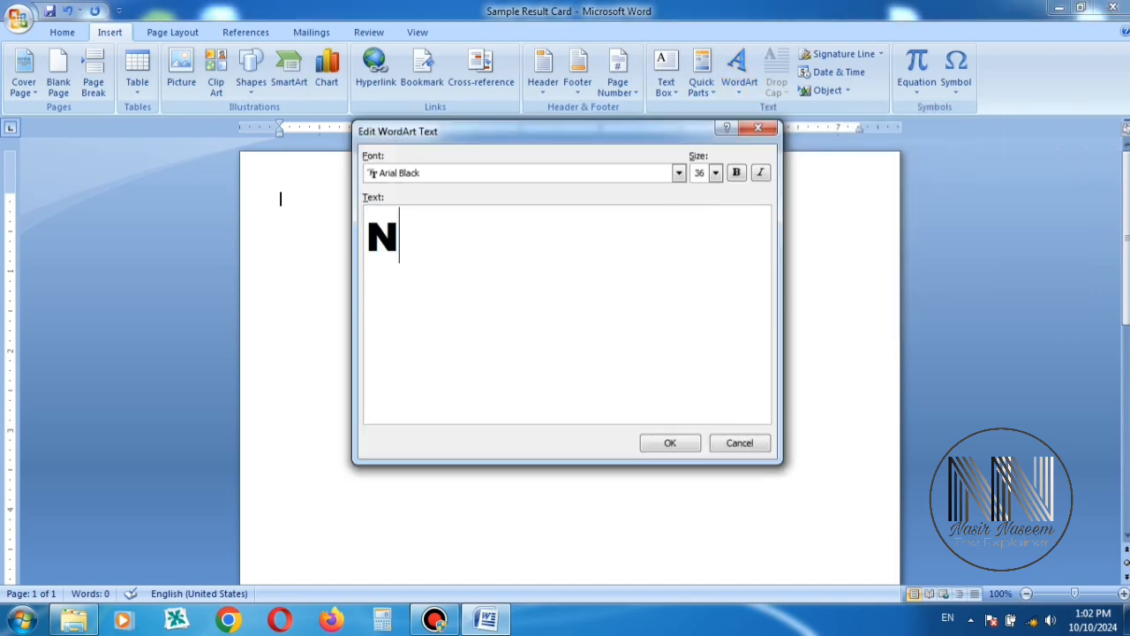
pyautogui.write('asir The Explainer')
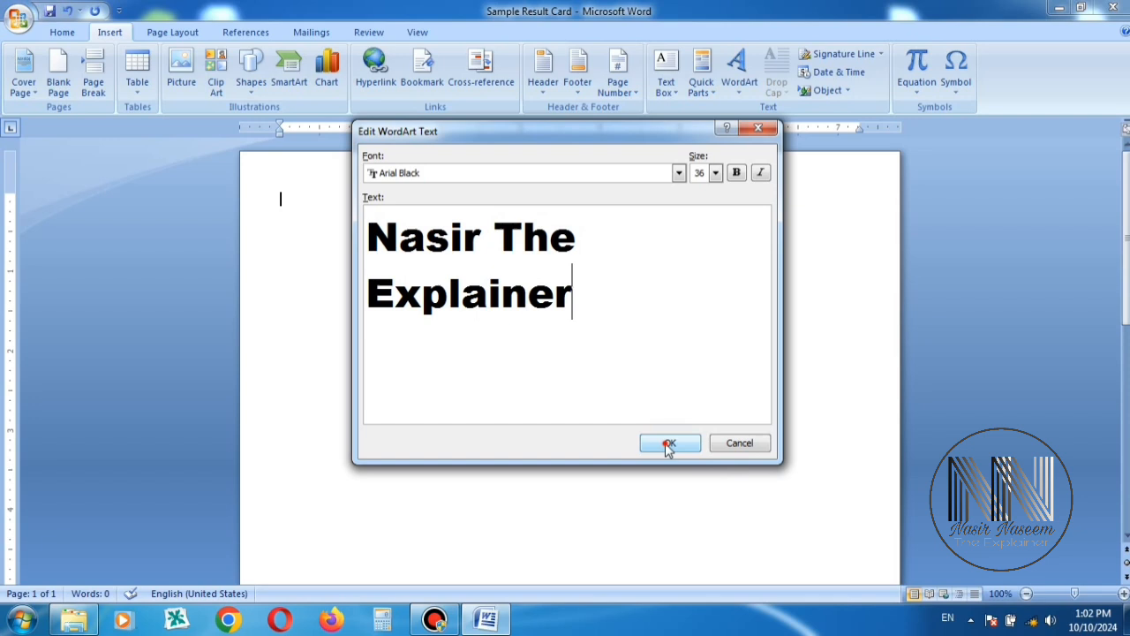
pyautogui.click(670, 441)
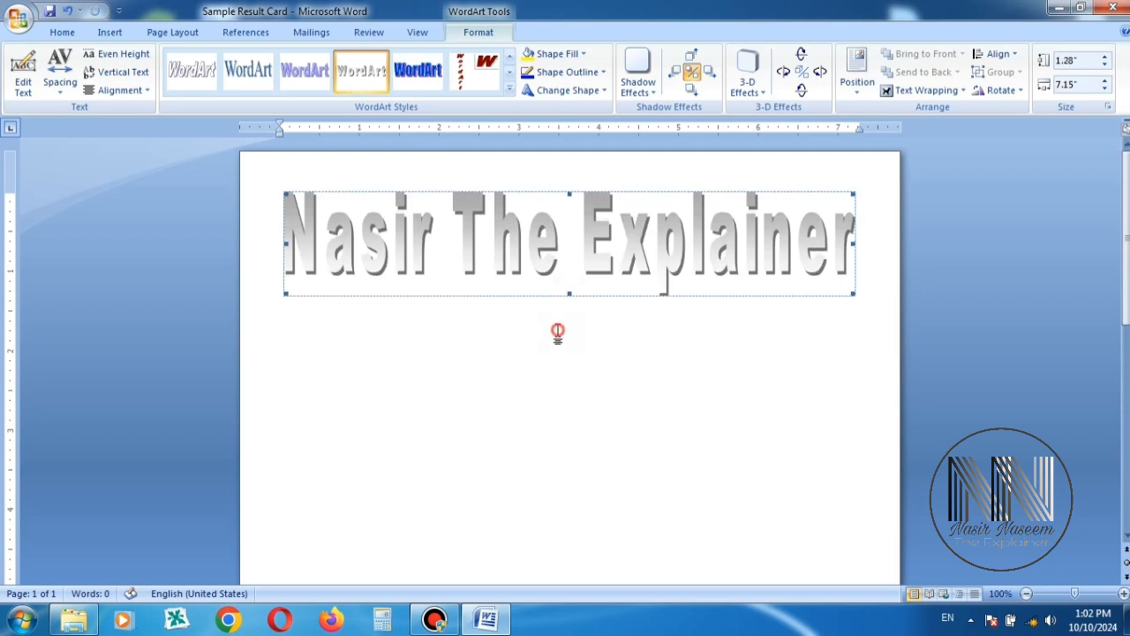
pyautogui.click(874, 339)
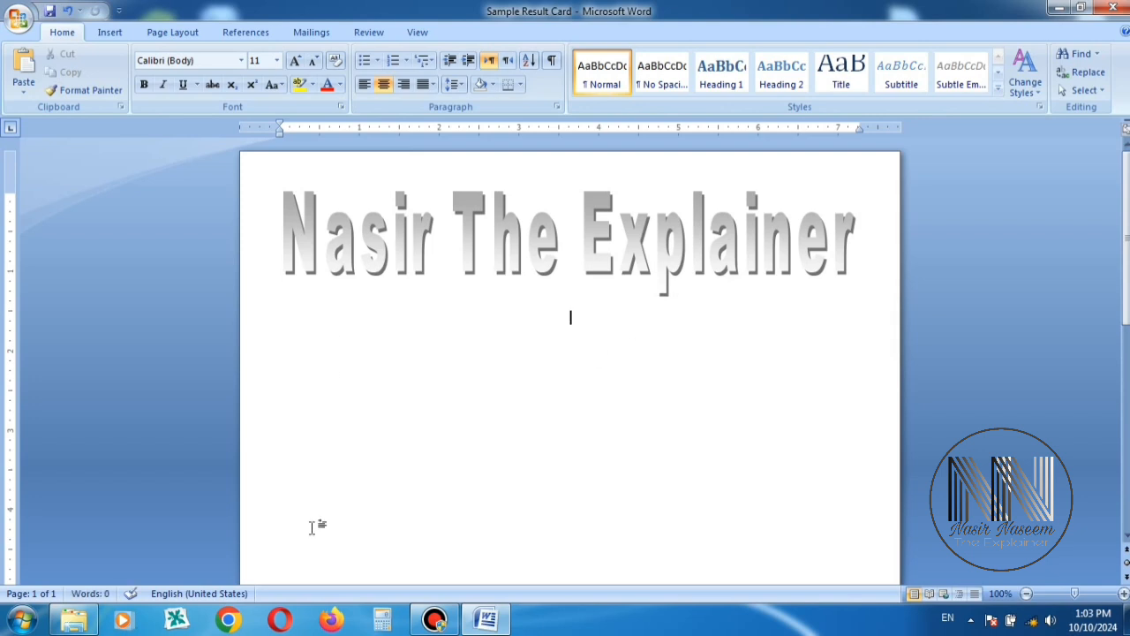
# Bring the logo from the project folder into the document and select it for resizing under the title
pyautogui.click(74, 618)
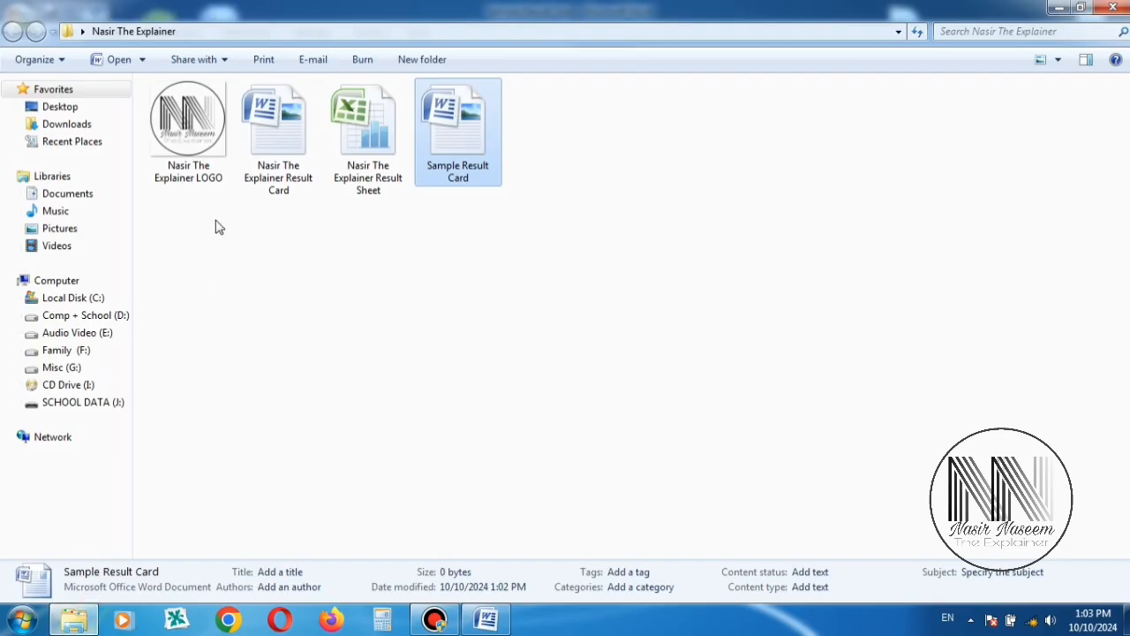
pyautogui.doubleClick(457, 120)
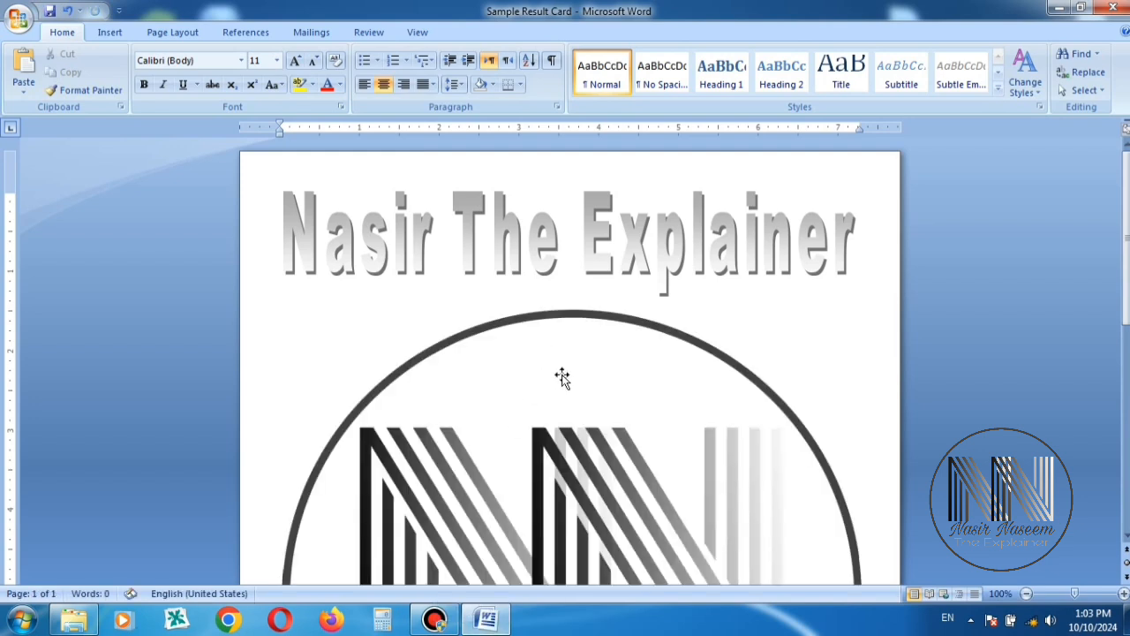
pyautogui.click(562, 378)
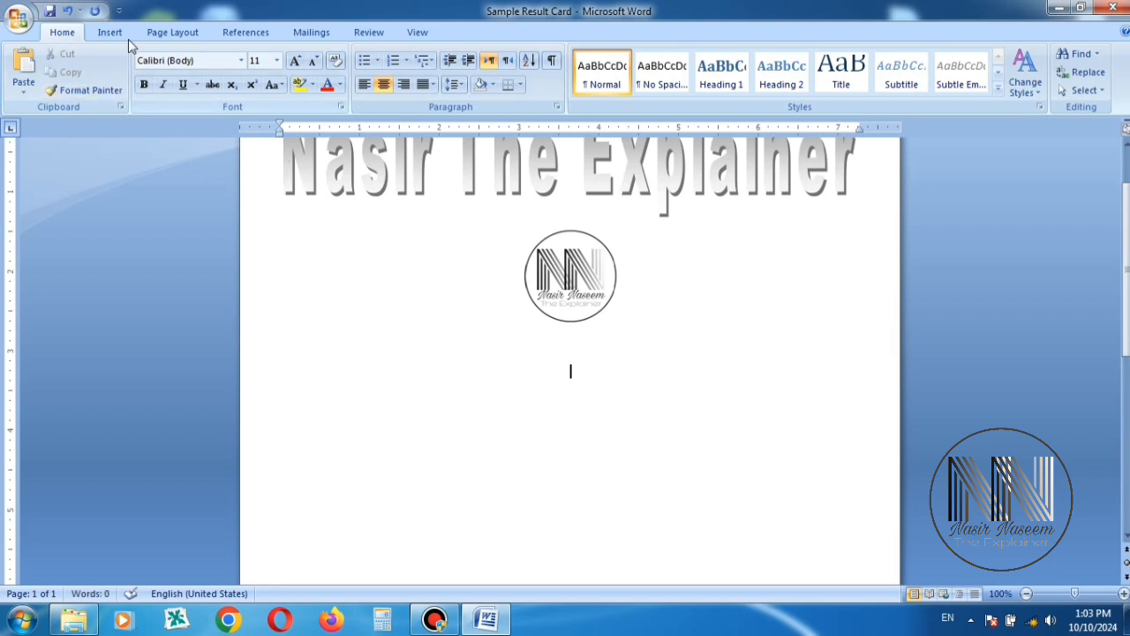
# Draw a Stars and Banners ribbon shape below the logo and widen it across the page
pyautogui.click(110, 32)
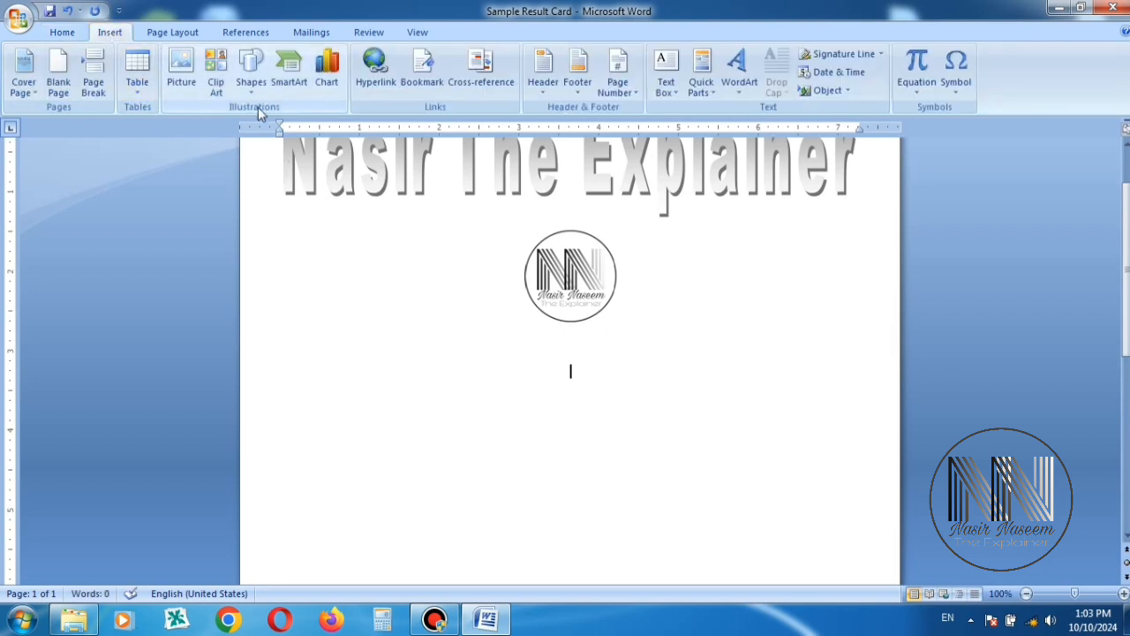
pyautogui.moveTo(251, 67)
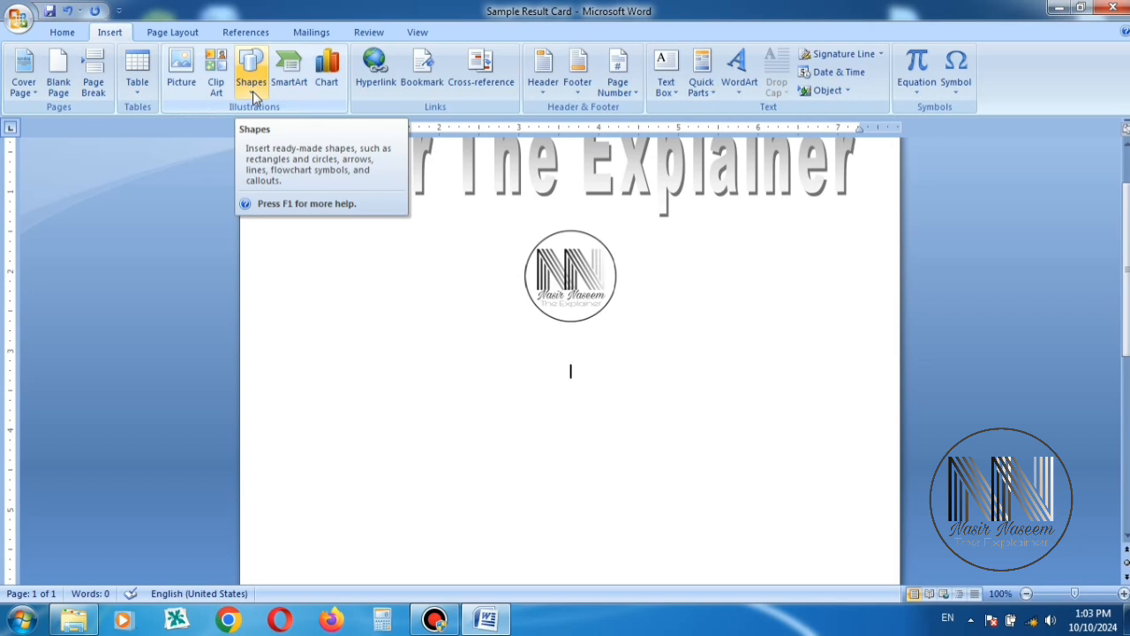
pyautogui.click(251, 69)
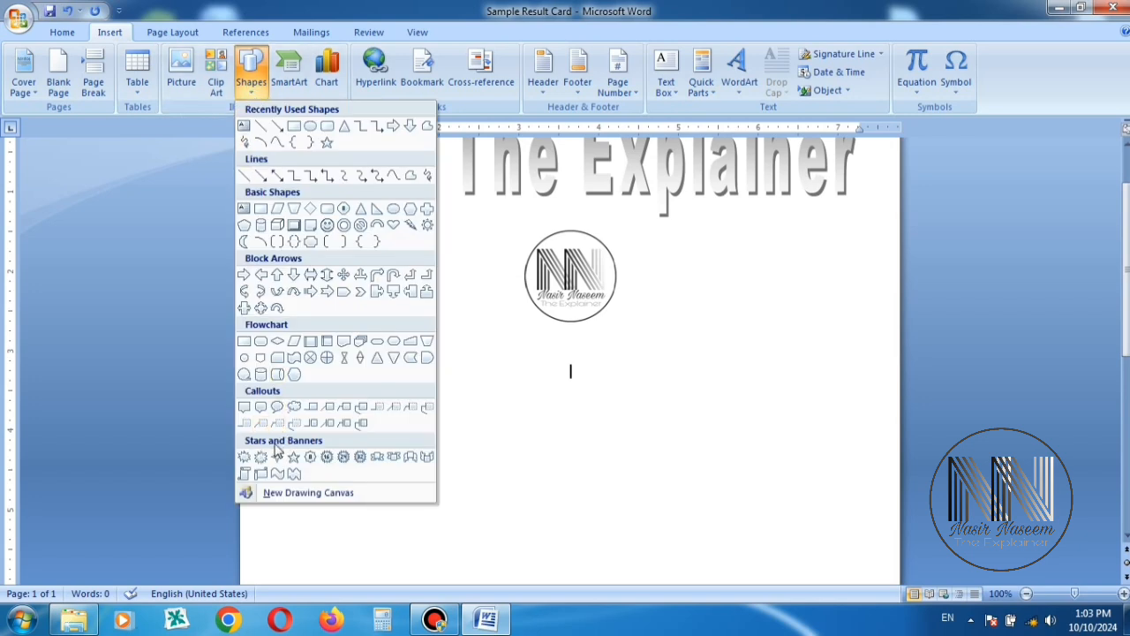
pyautogui.moveTo(335, 481)
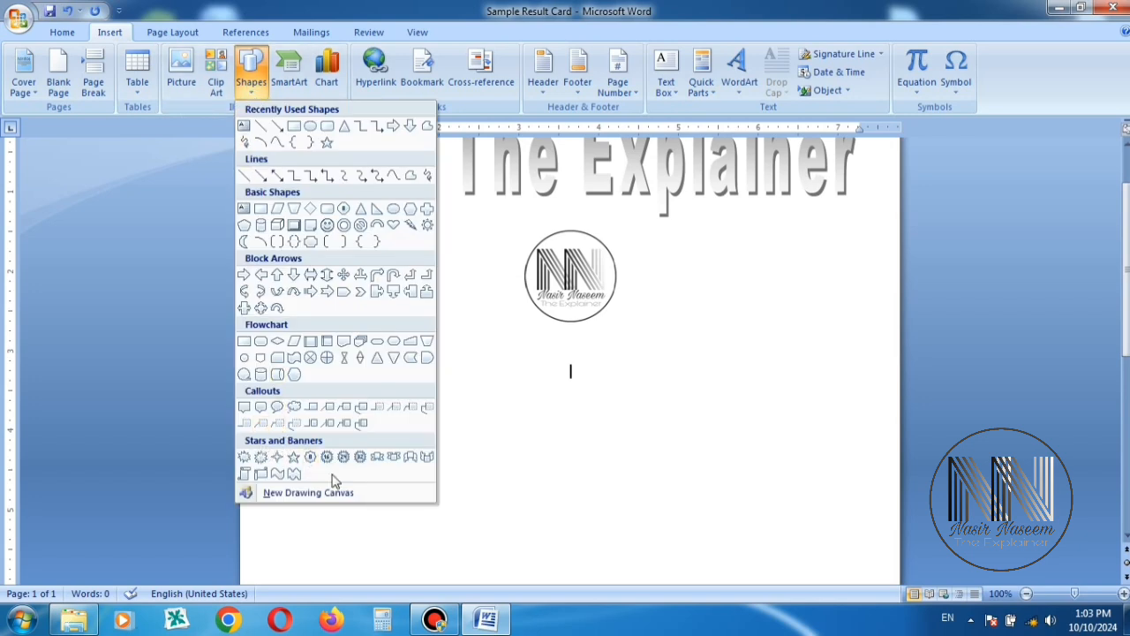
pyautogui.moveTo(395, 475)
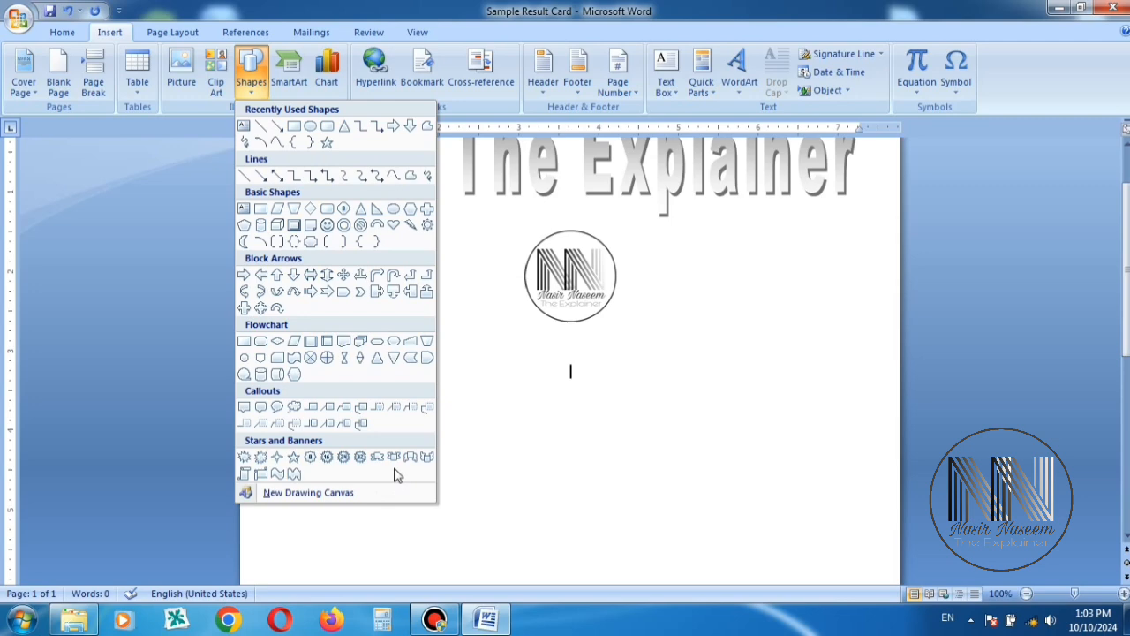
pyautogui.moveTo(392, 455)
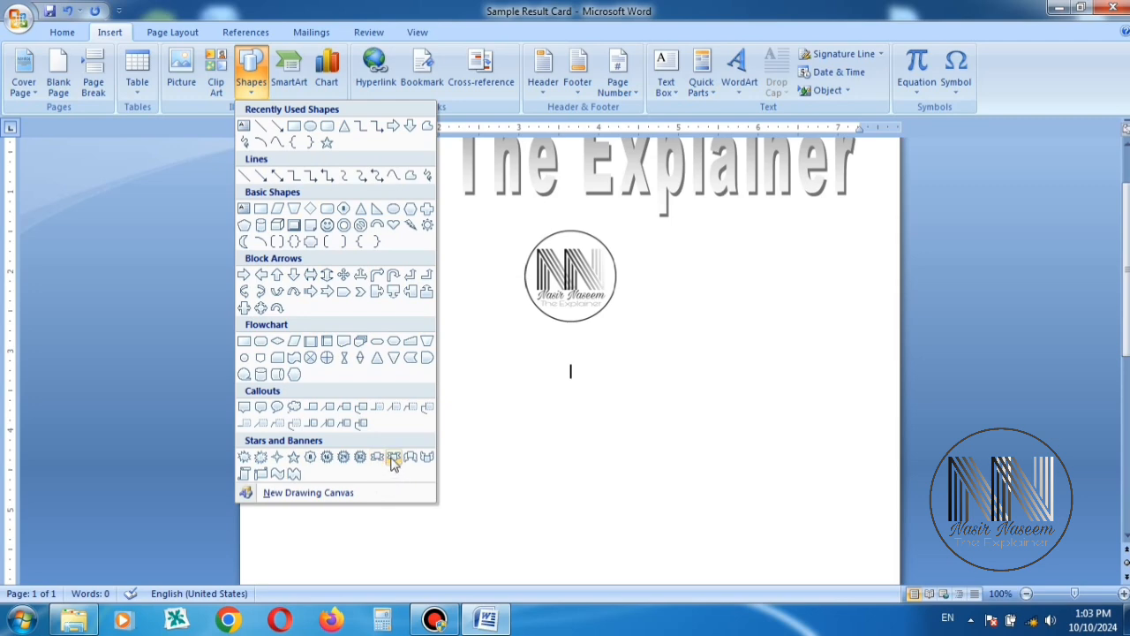
pyautogui.click(394, 455)
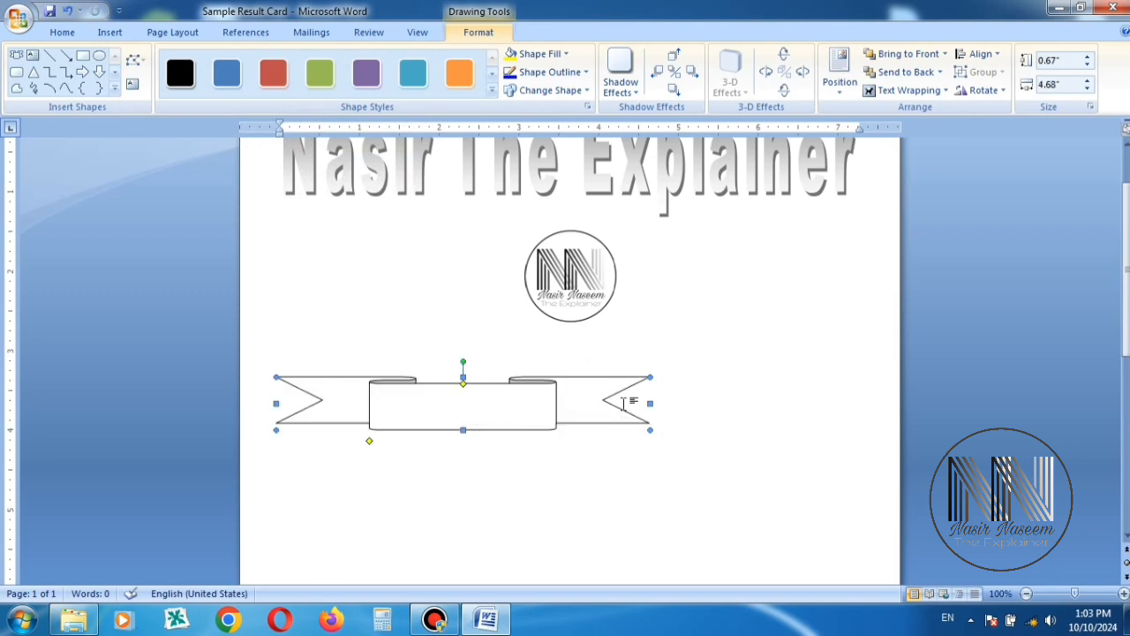
pyautogui.moveTo(650, 403); pyautogui.dragTo(780, 403)
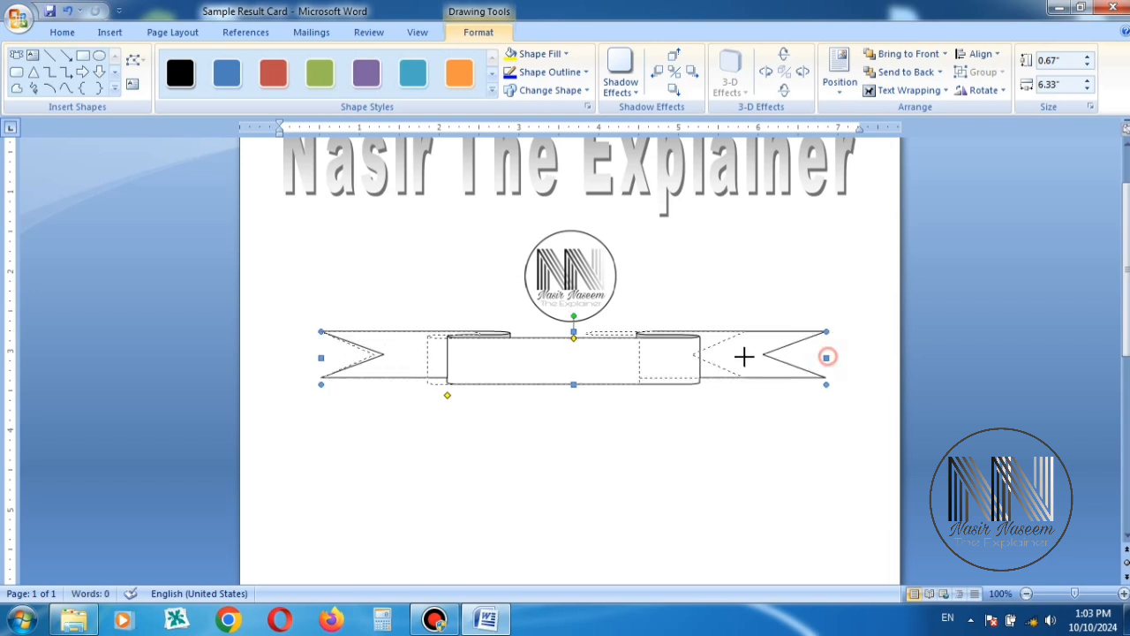
pyautogui.moveTo(829, 357); pyautogui.dragTo(746, 356)
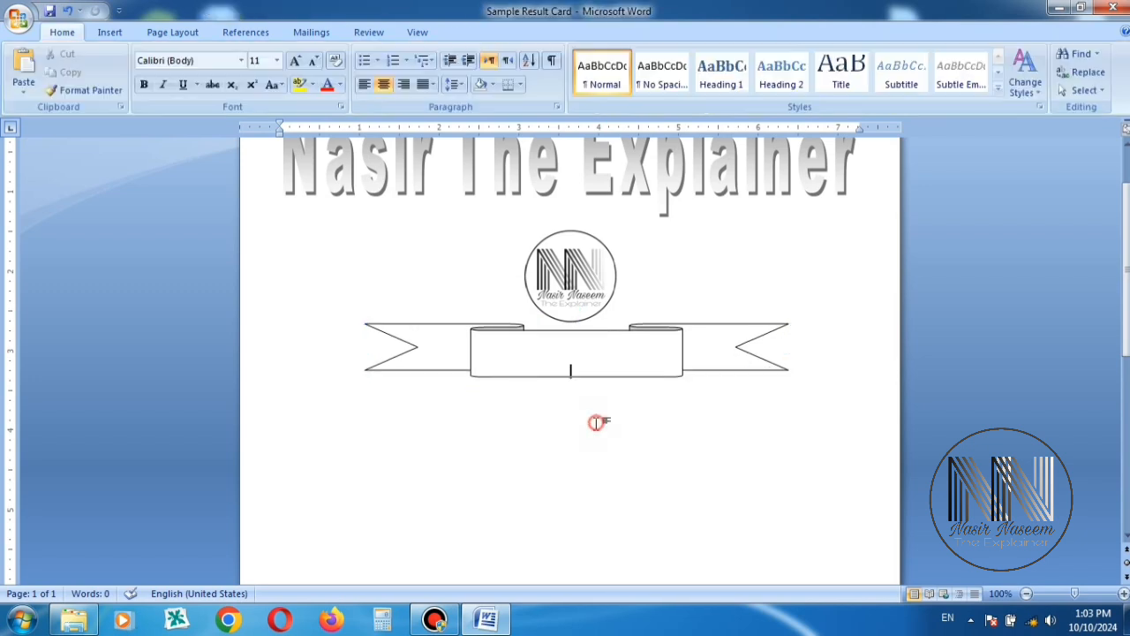
pyautogui.click(576, 352)
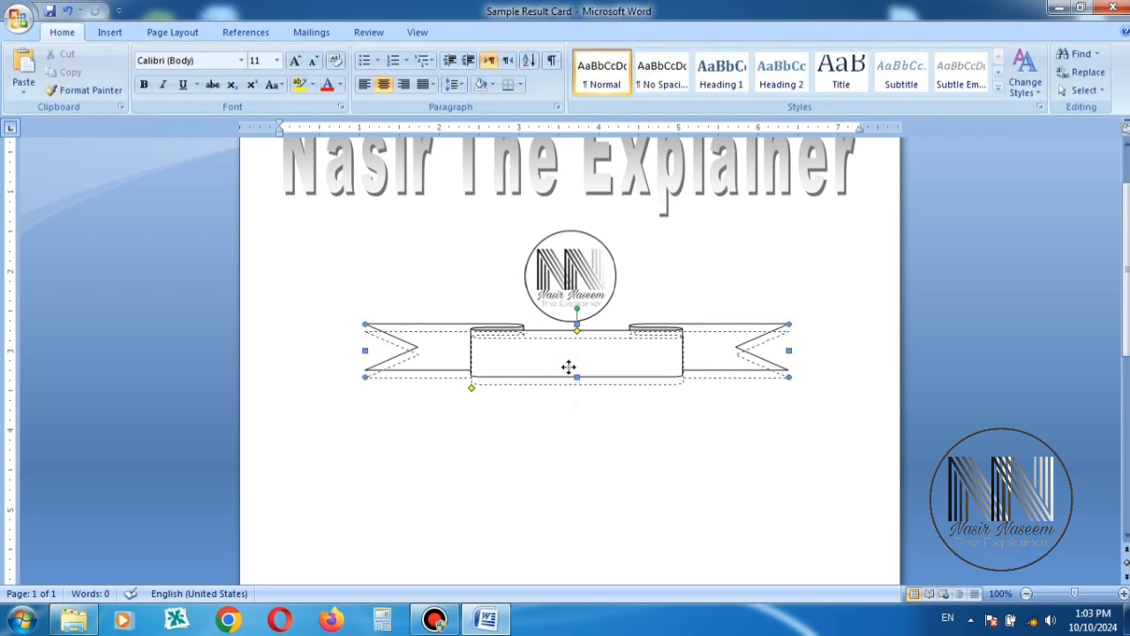
pyautogui.click(568, 365)
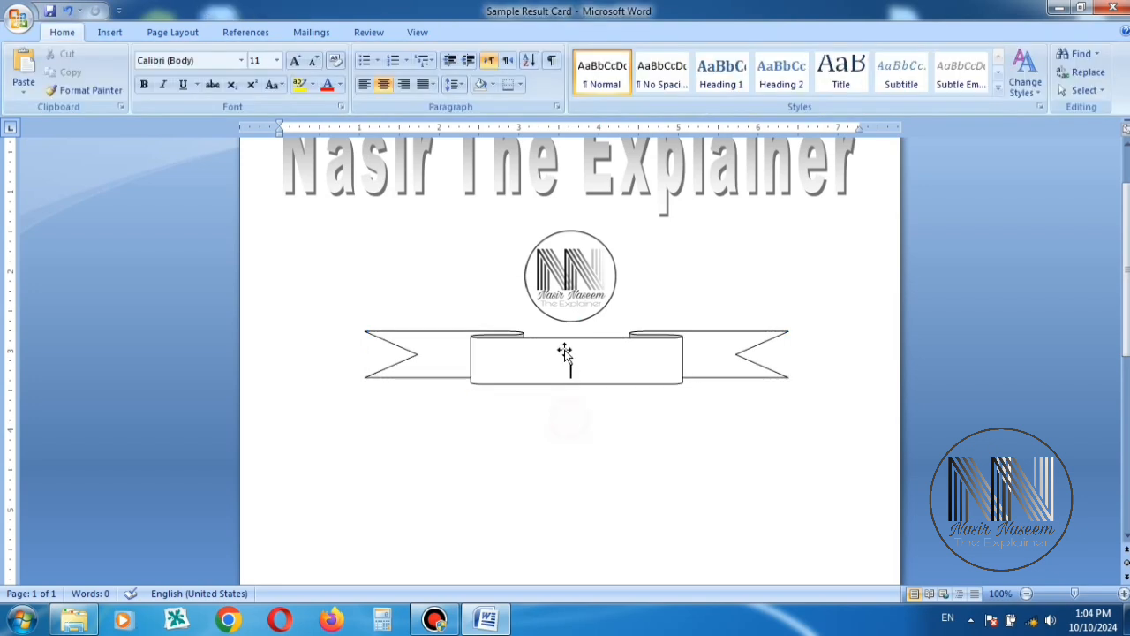
pyautogui.moveTo(528, 360)
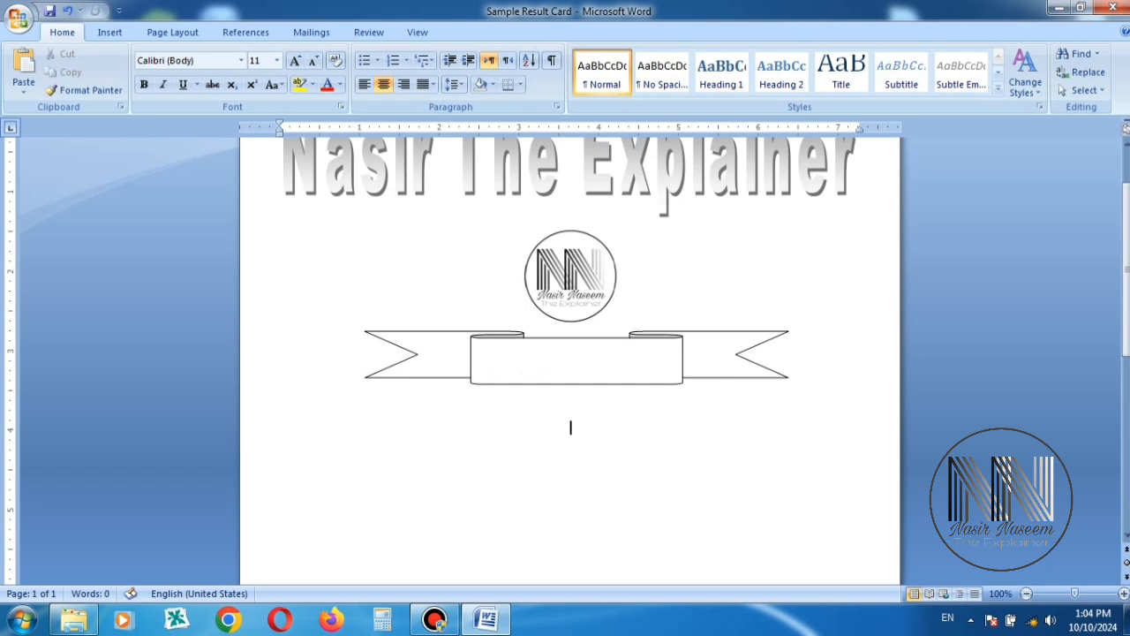
# Place a 'Result Card' text box in the ribbon and set its line colour to none via Format Text Box
pyautogui.click(110, 32)
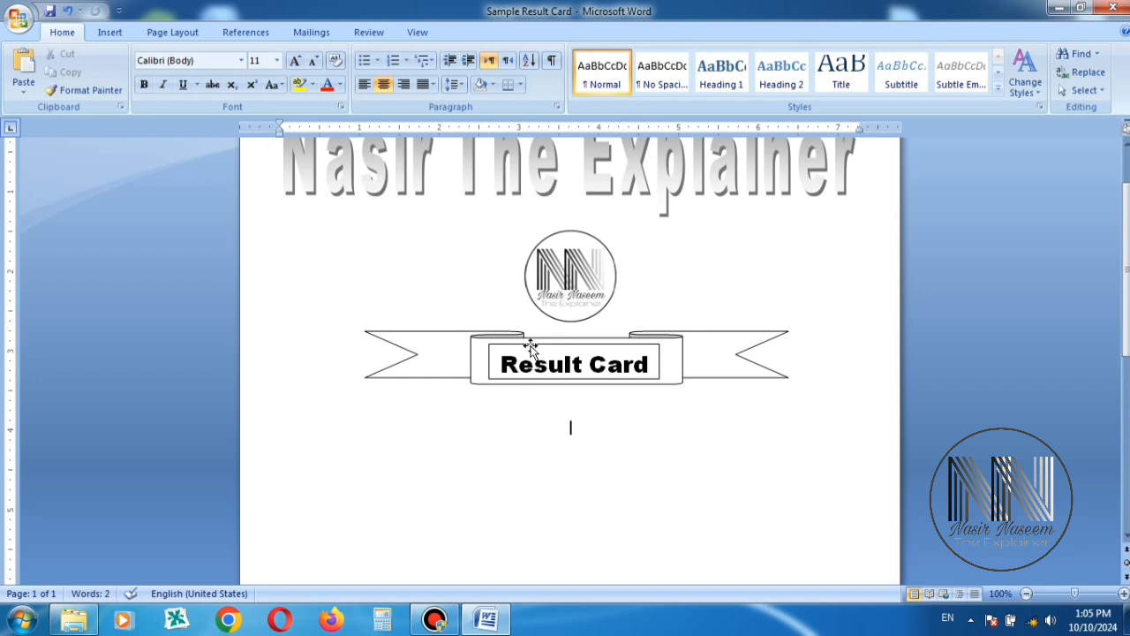
pyautogui.click(574, 364)
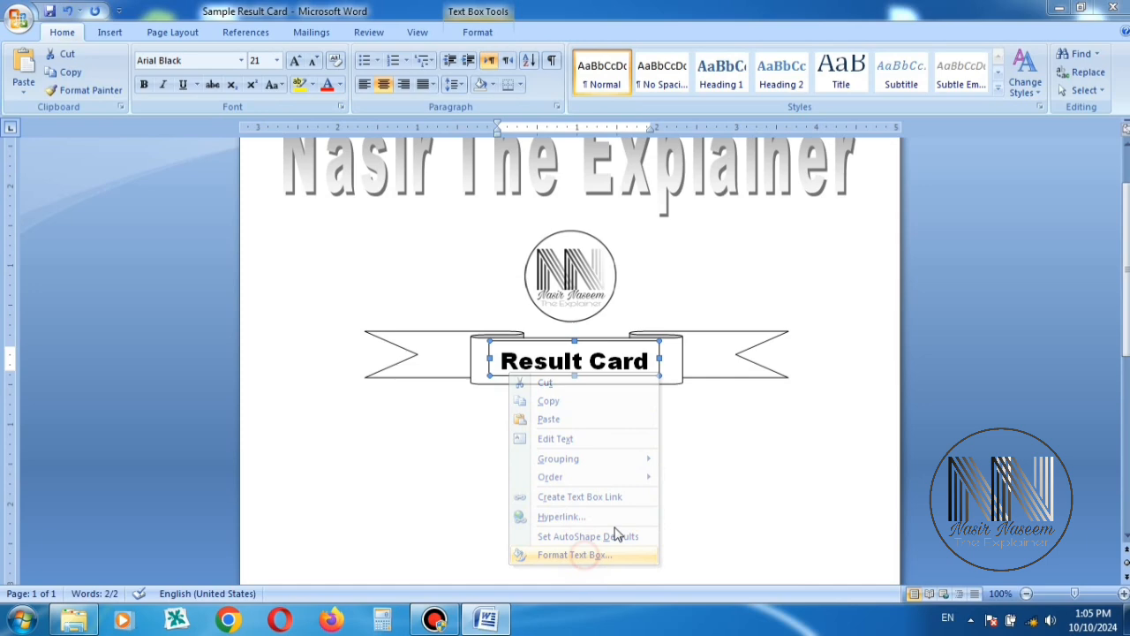
pyautogui.click(574, 555)
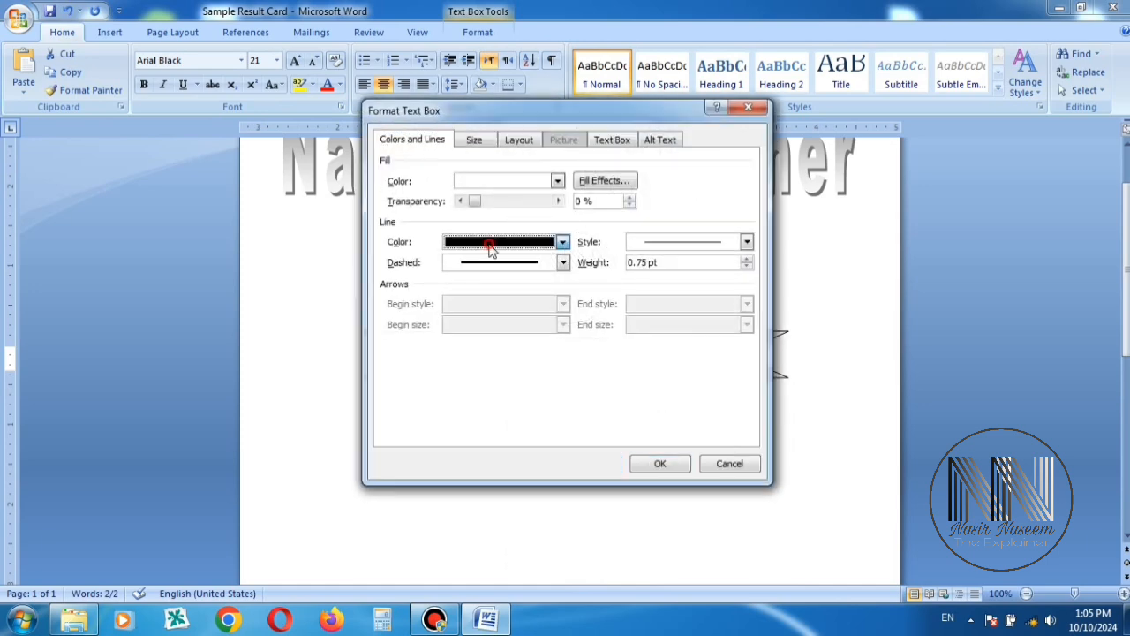
pyautogui.click(561, 240)
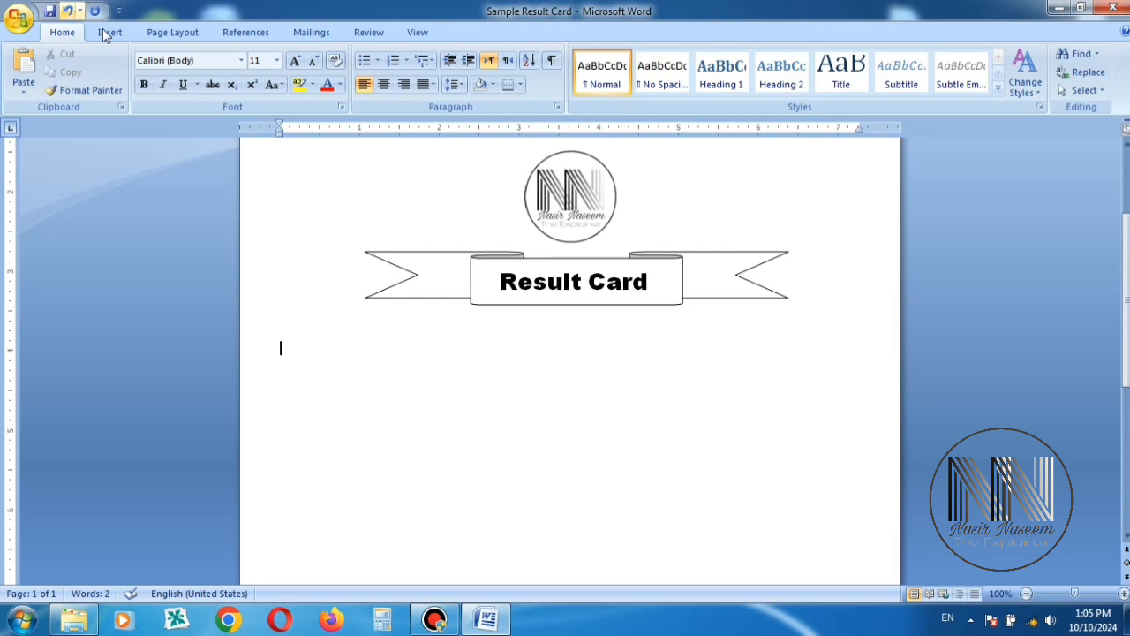
# Insert a six-by-three table below the banner and merge its selected cells
pyautogui.click(138, 70)
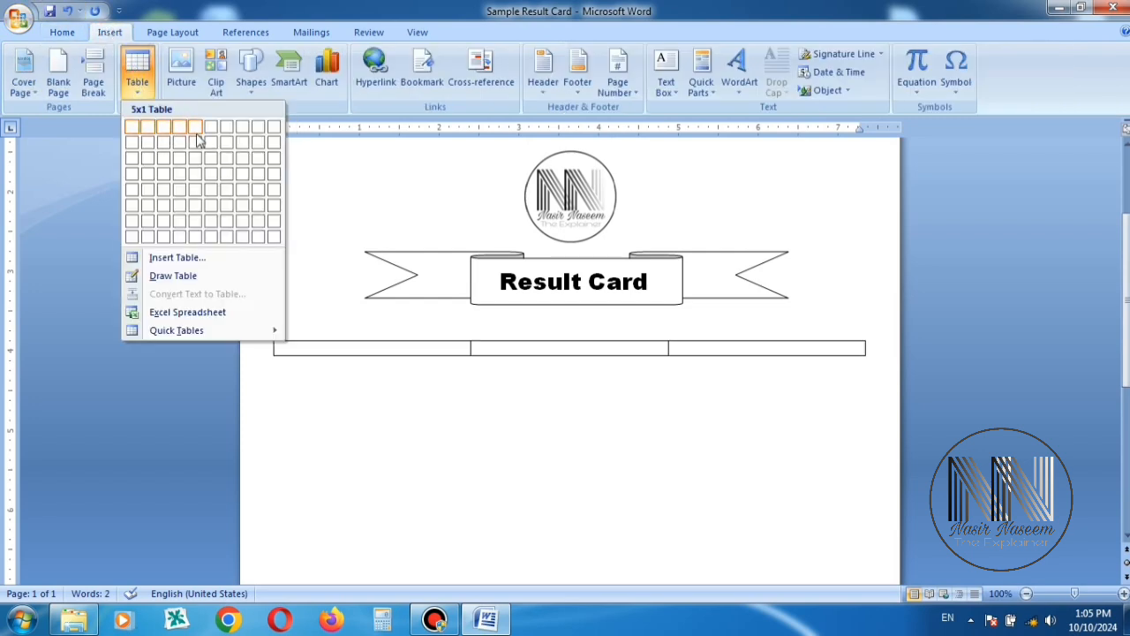
pyautogui.moveTo(212, 163)
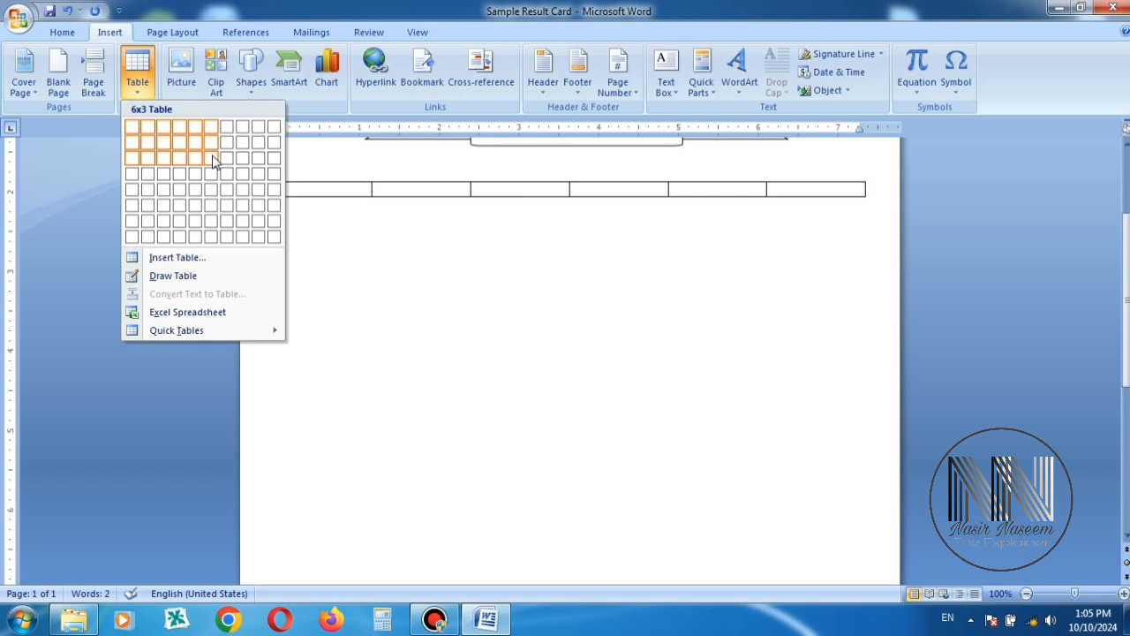
pyautogui.click(198, 157)
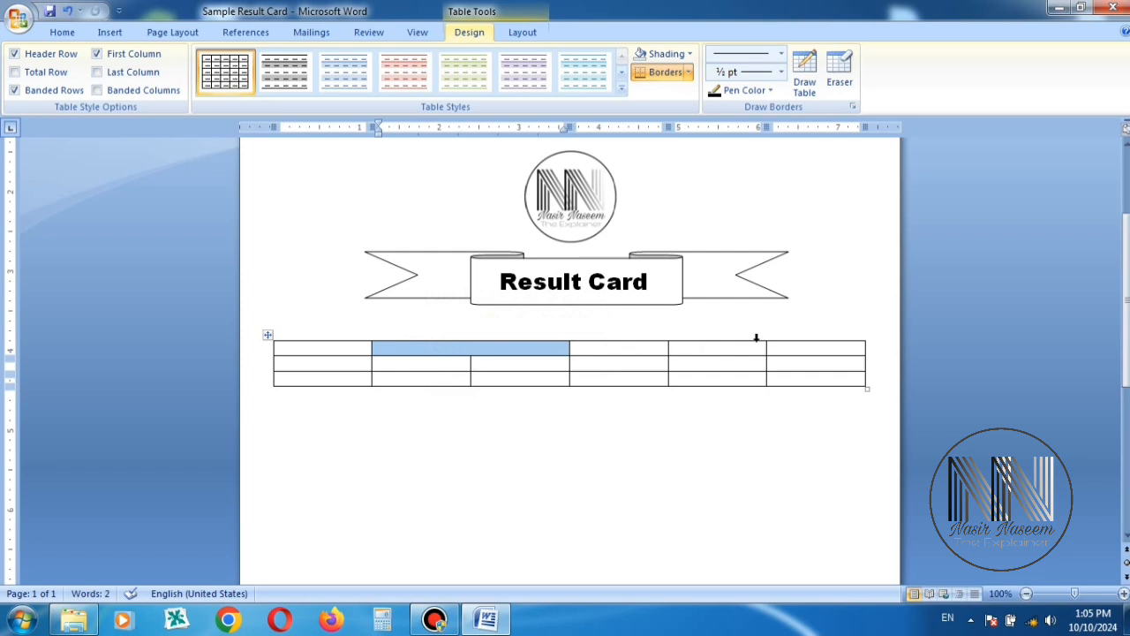
pyautogui.rightClick(720, 350)
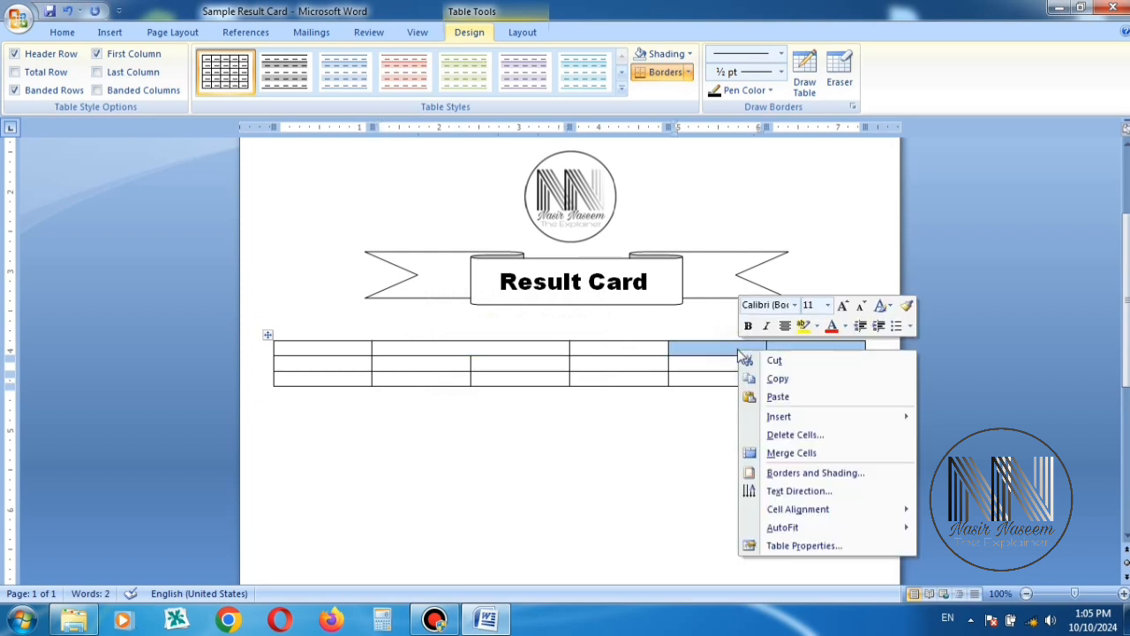
pyautogui.click(495, 378)
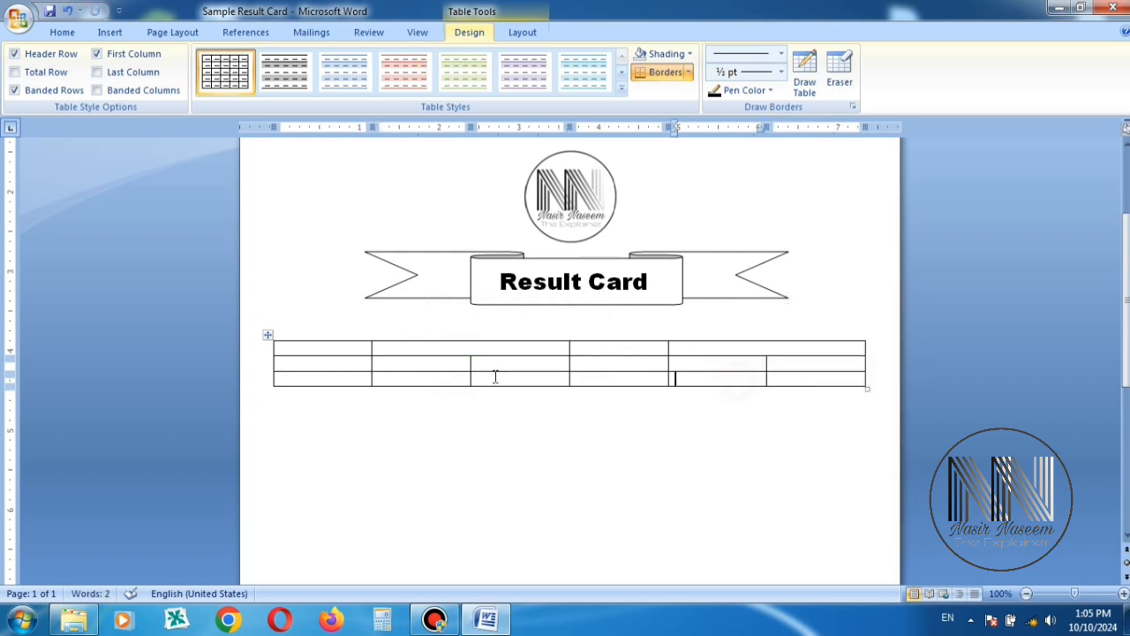
# Fill the info table with the labels Name:, Father Name:, Class:, Exam: and Session:
pyautogui.write('Father Name:')
pyautogui.write('Session:')
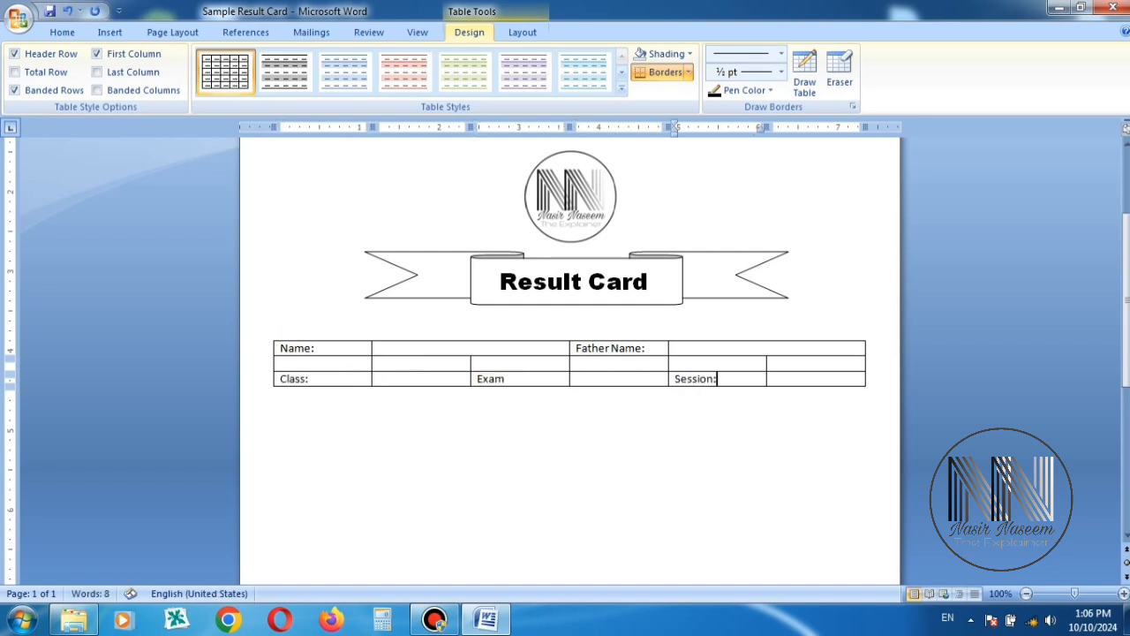
pyautogui.click(521, 378)
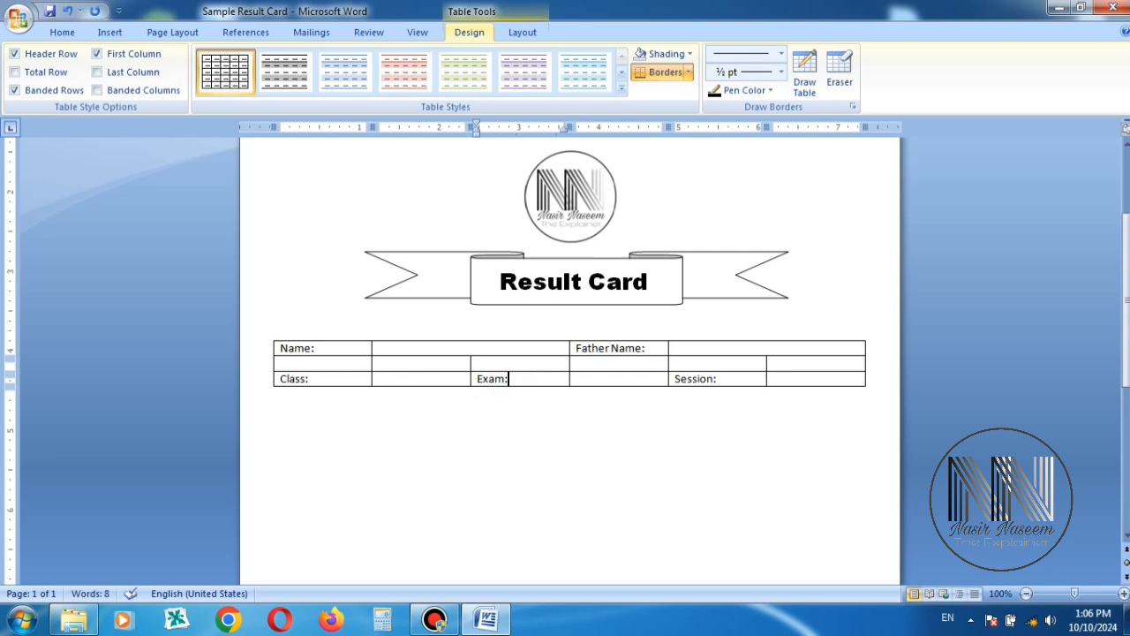
pyautogui.click(268, 336)
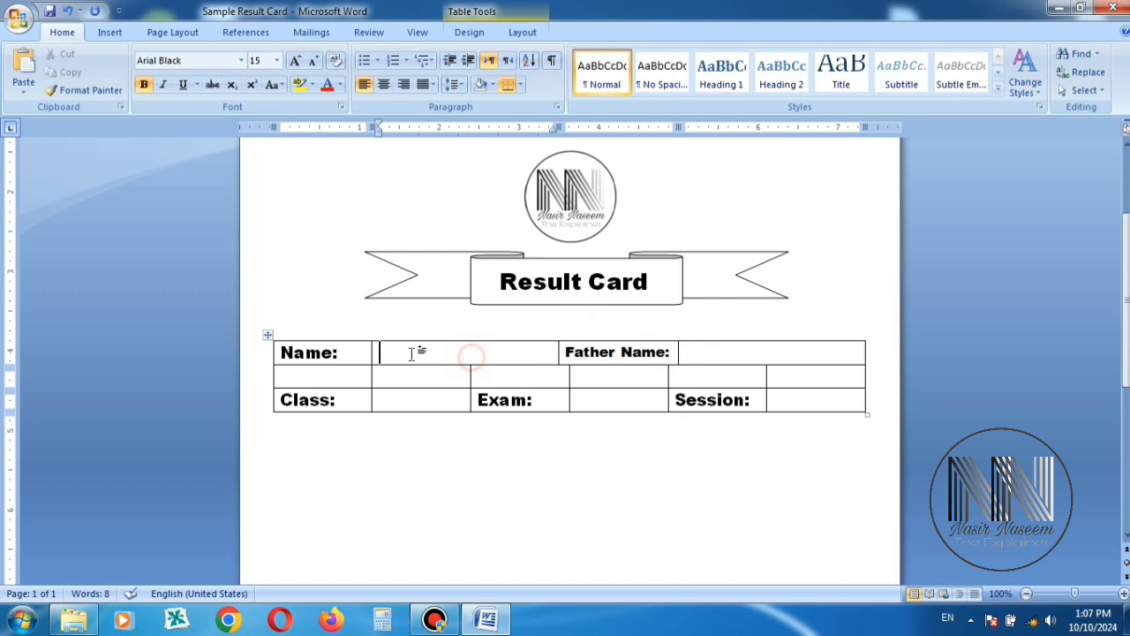
# Remove all borders from the student info table via Borders and Shading > None
pyautogui.rightClick(269, 336)
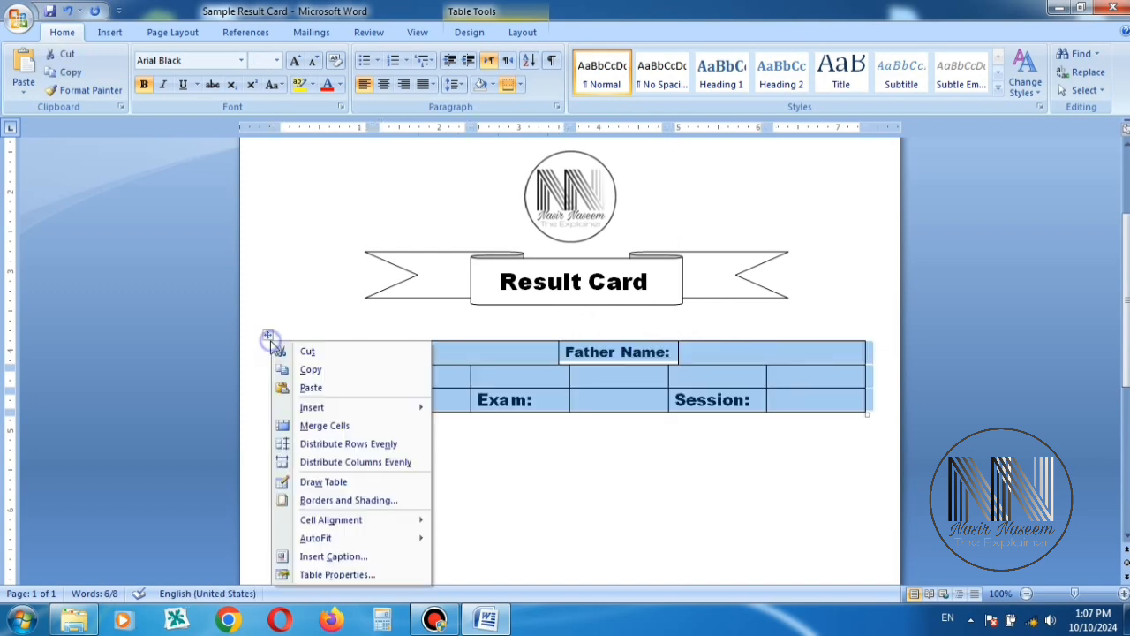
pyautogui.moveTo(332, 519)
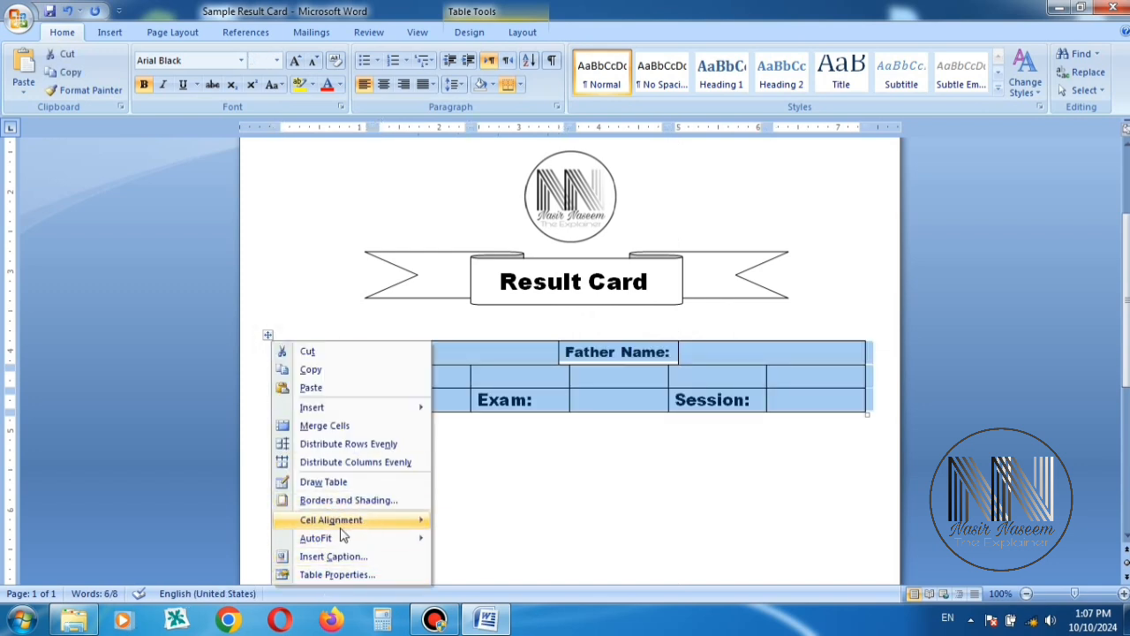
pyautogui.click(346, 500)
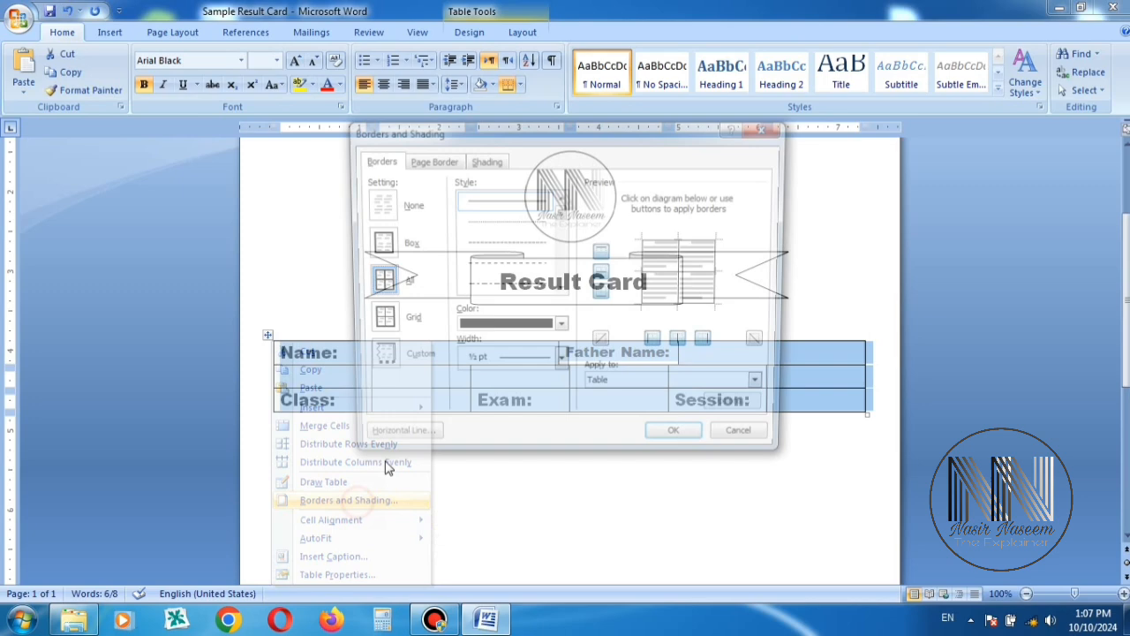
pyautogui.click(346, 500)
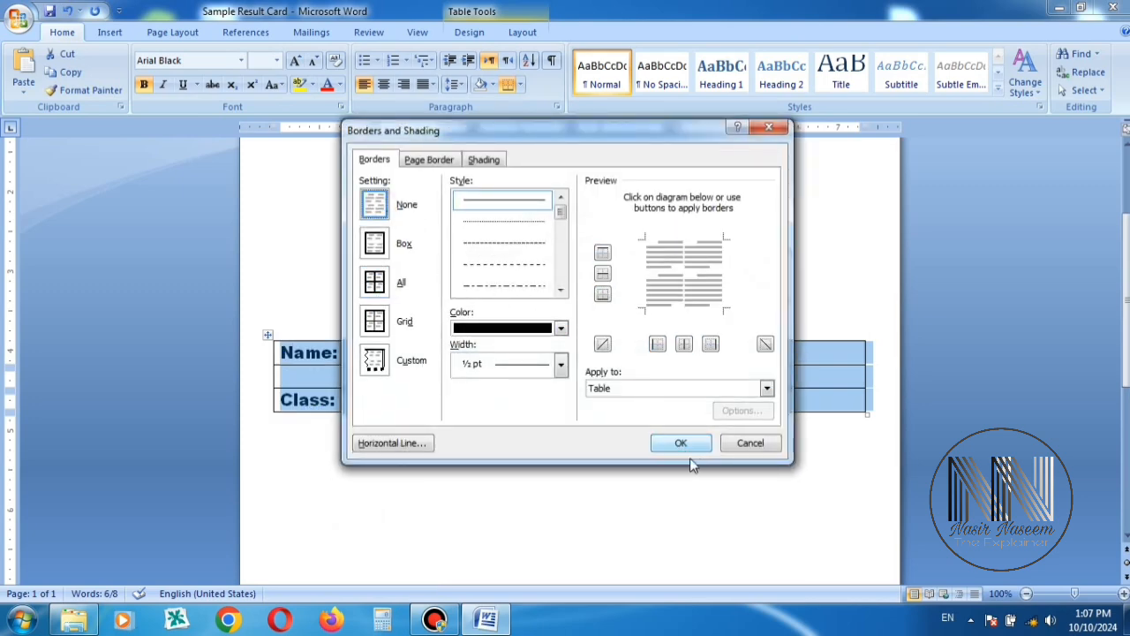
pyautogui.click(682, 442)
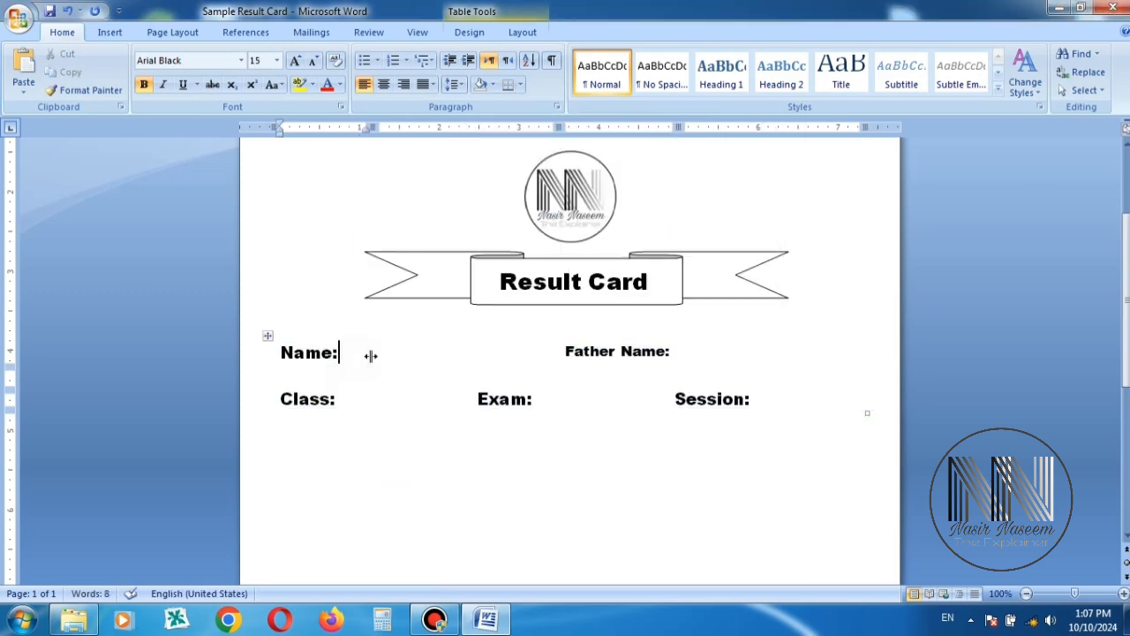
# Give the blank answer cells a bottom border so underlines follow each label
pyautogui.rightClick(380, 357)
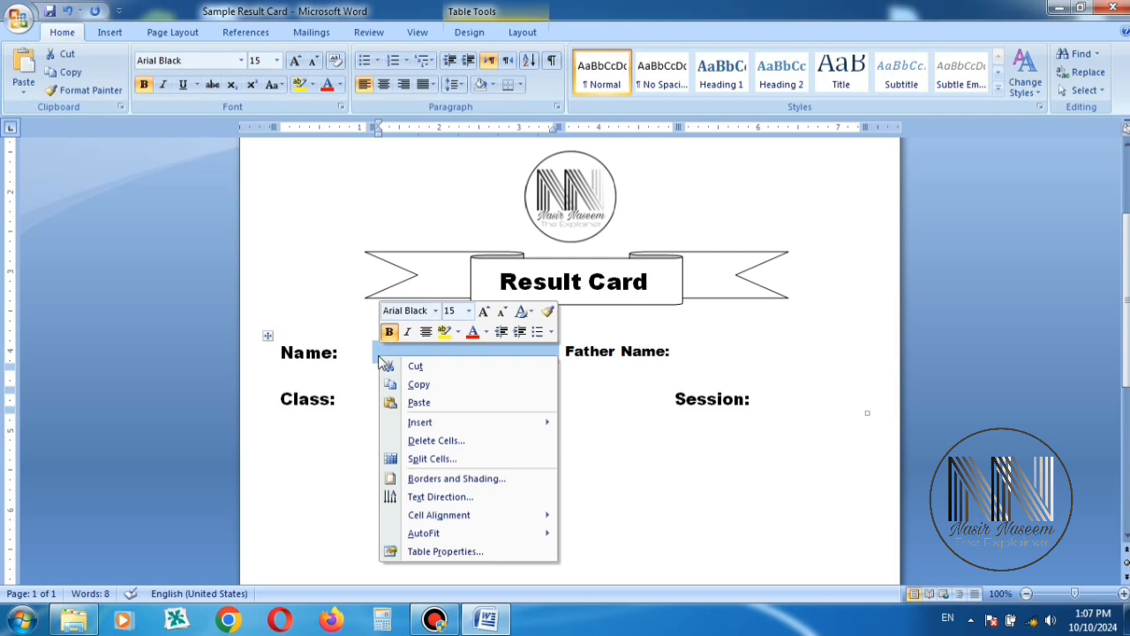
pyautogui.click(456, 477)
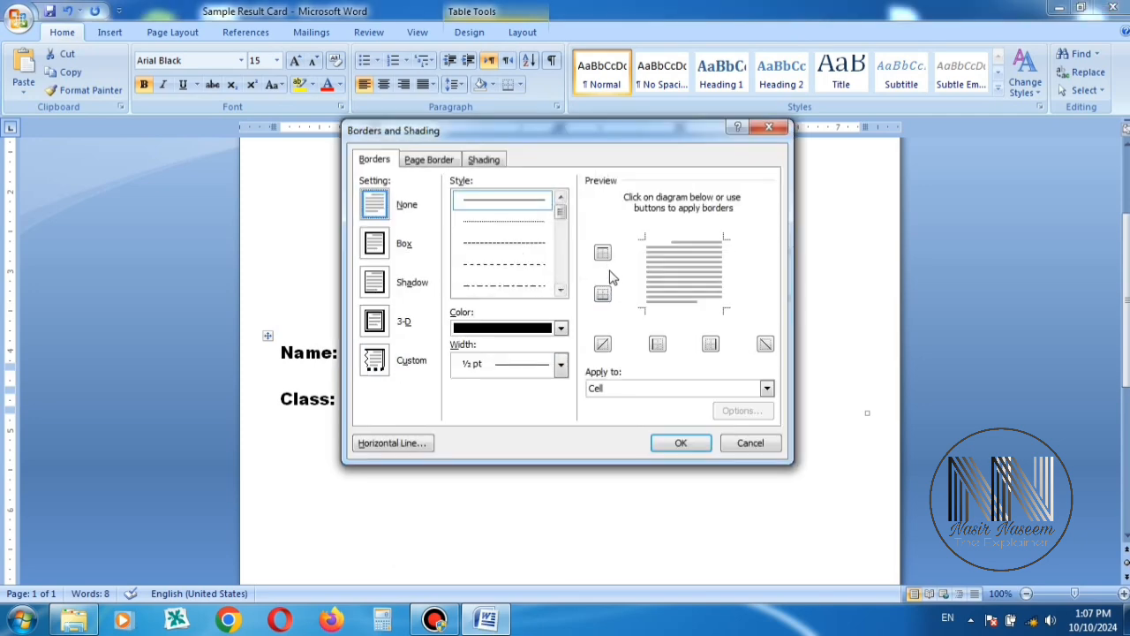
pyautogui.click(681, 442)
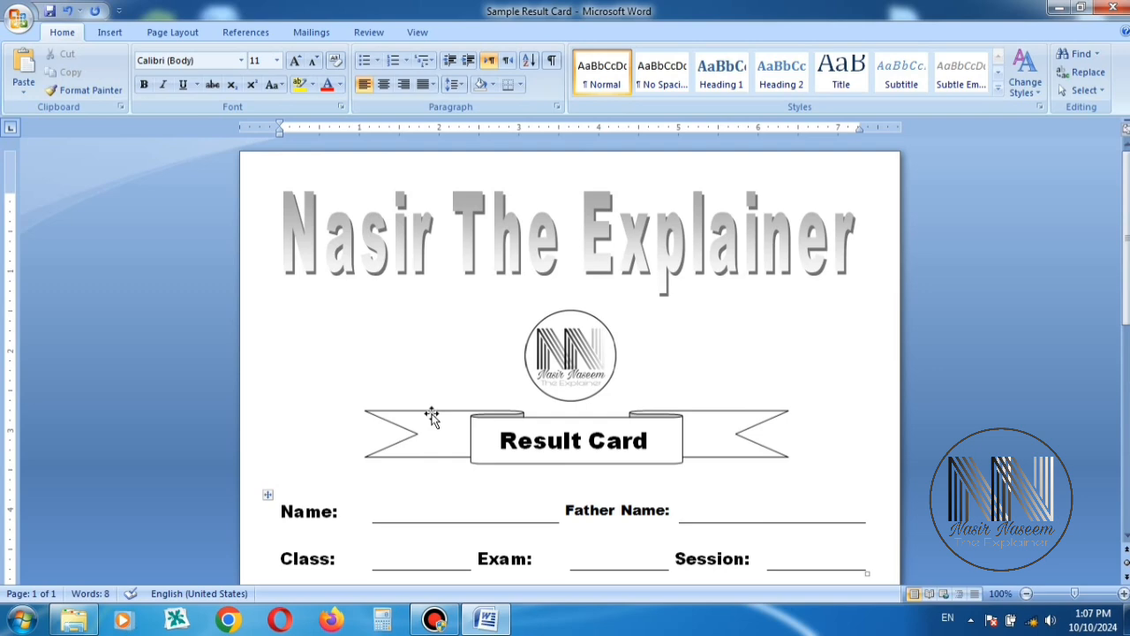
# Insert a three-column marks table headed Subject, Total Marks, Obtained Marks and list the subject rows
pyautogui.scroll(-3)
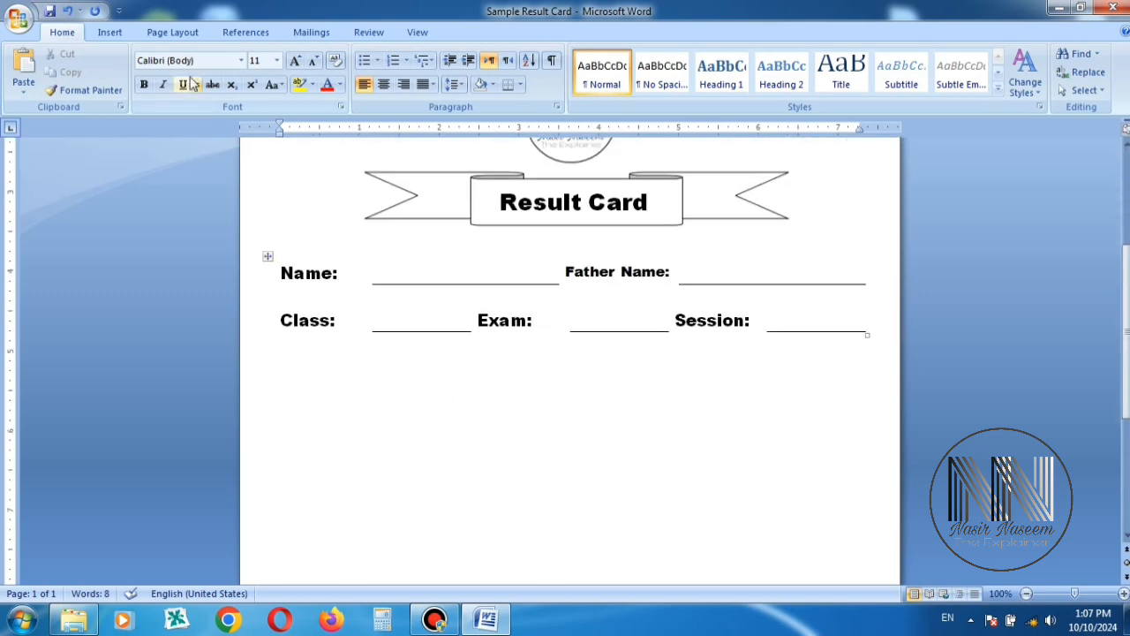
pyautogui.click(138, 67)
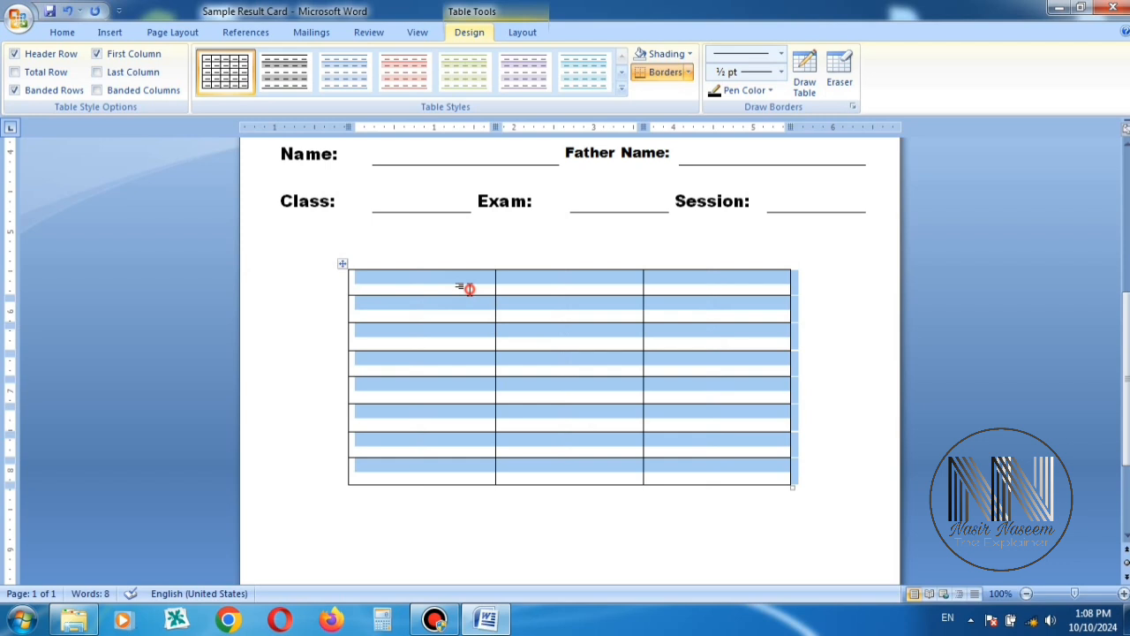
pyautogui.write('Subject:')
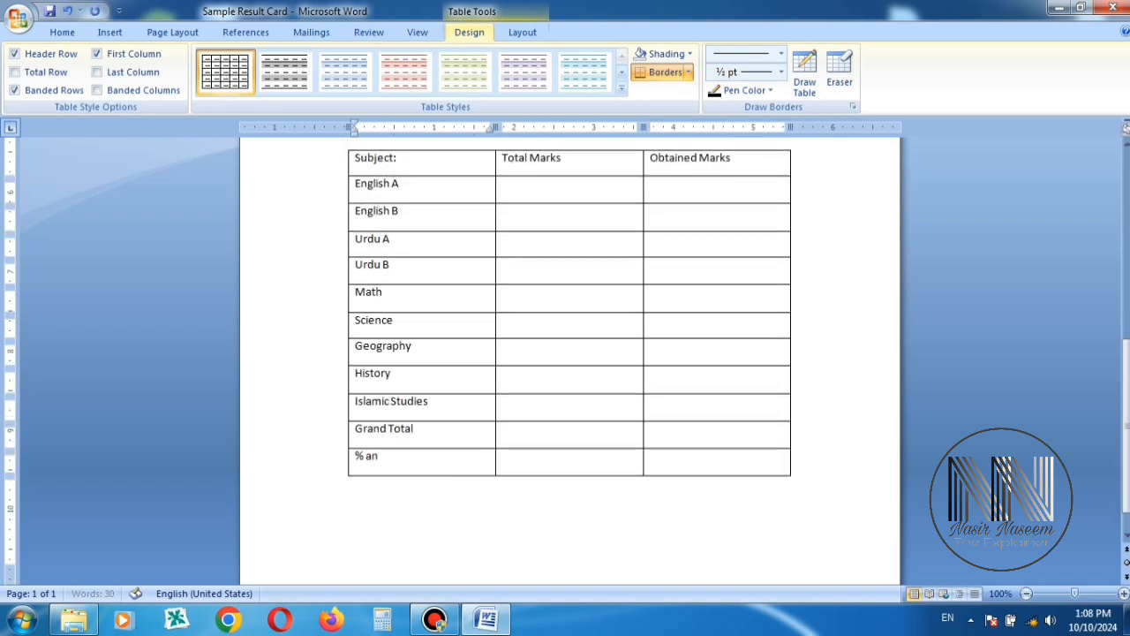
pyautogui.rightClick(671, 429)
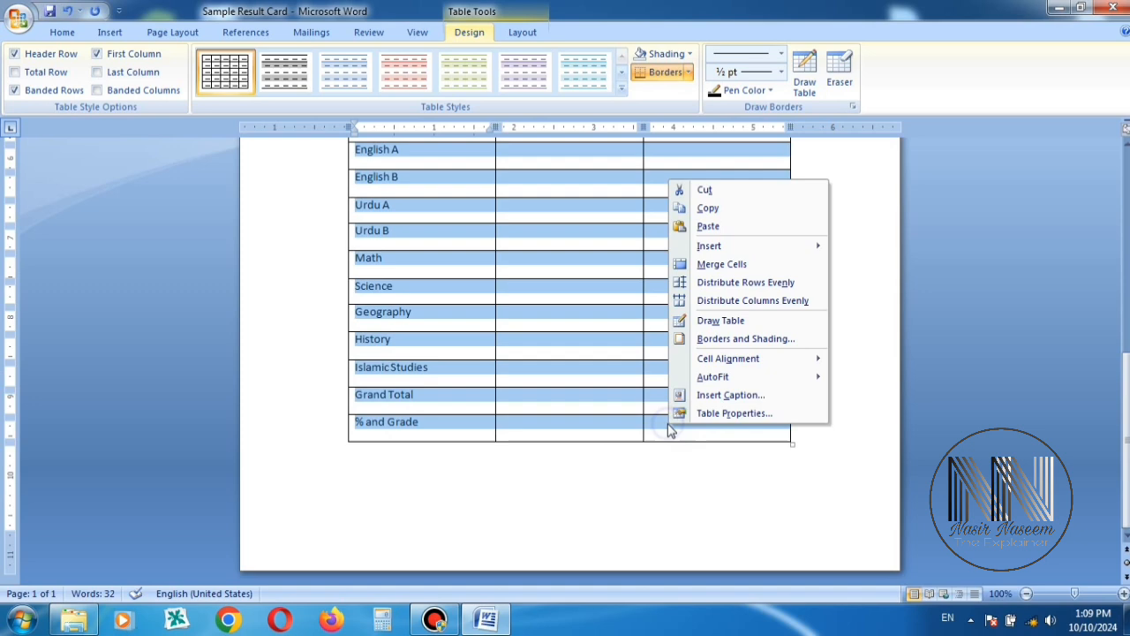
pyautogui.moveTo(728, 357)
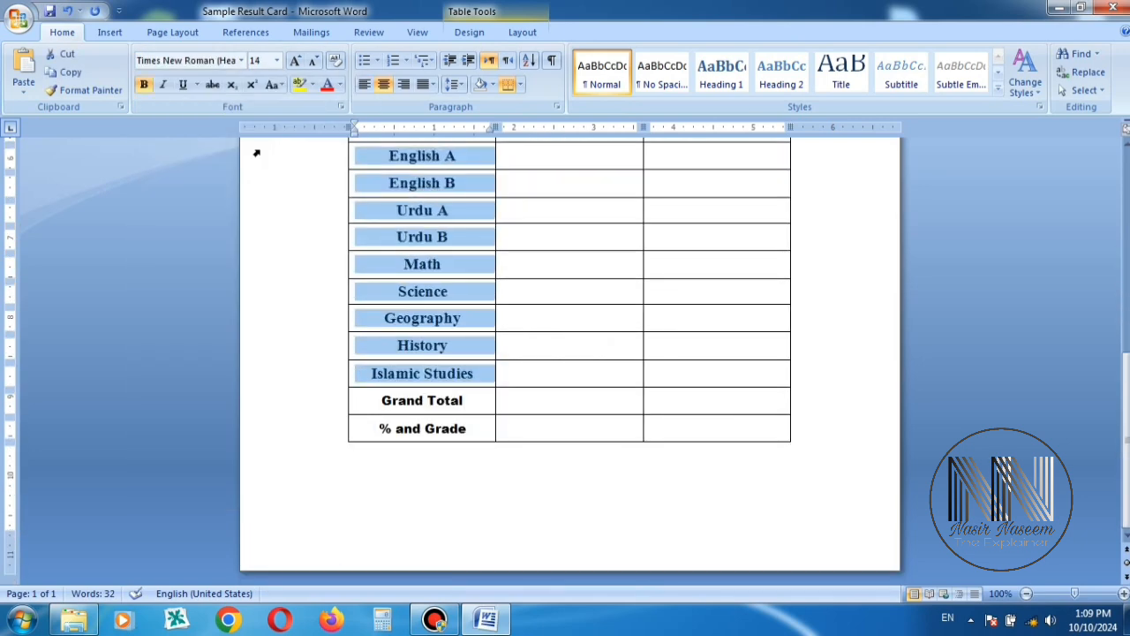
# Centre the header row via Cell Alignment and apply thicker borders to the Grand Total and % and Grade rows
pyautogui.click(445, 210)
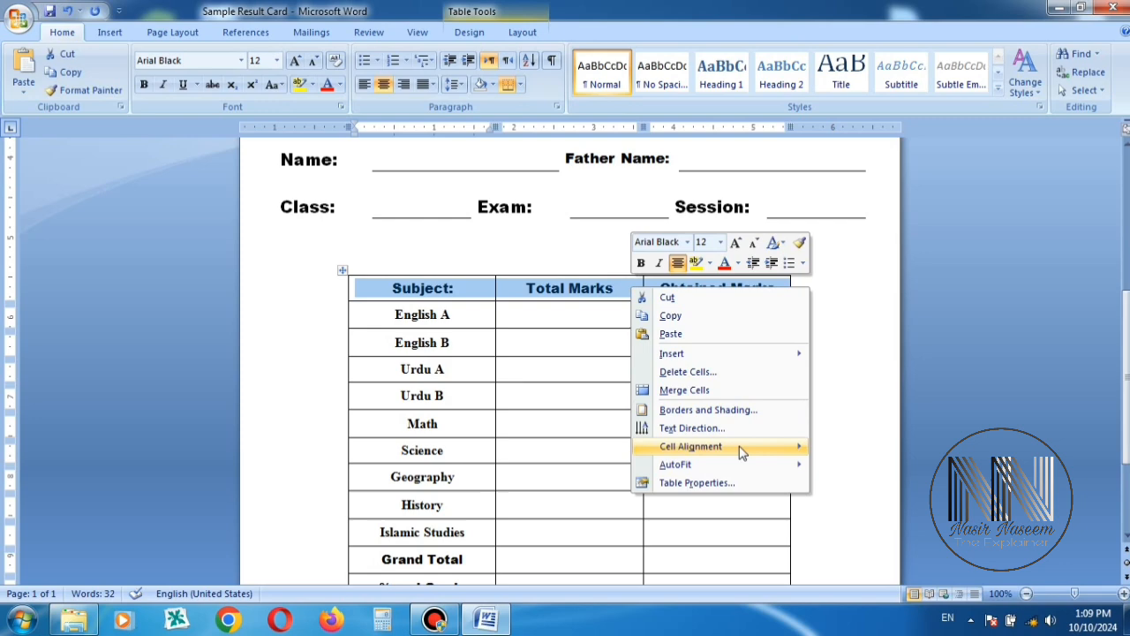
pyautogui.click(706, 410)
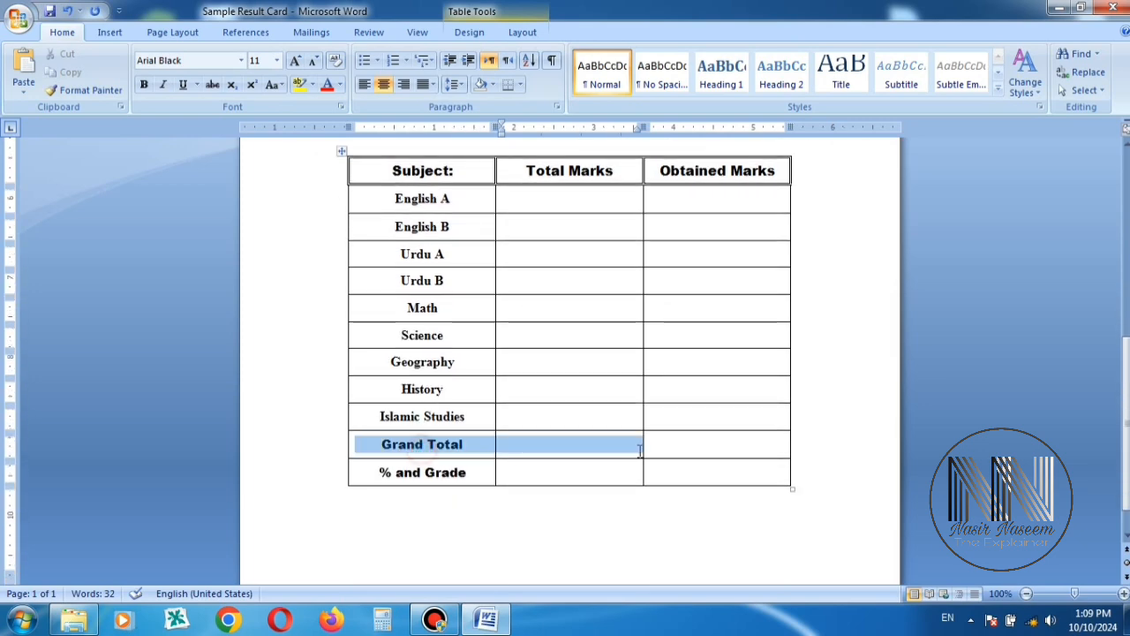
pyautogui.click(569, 473)
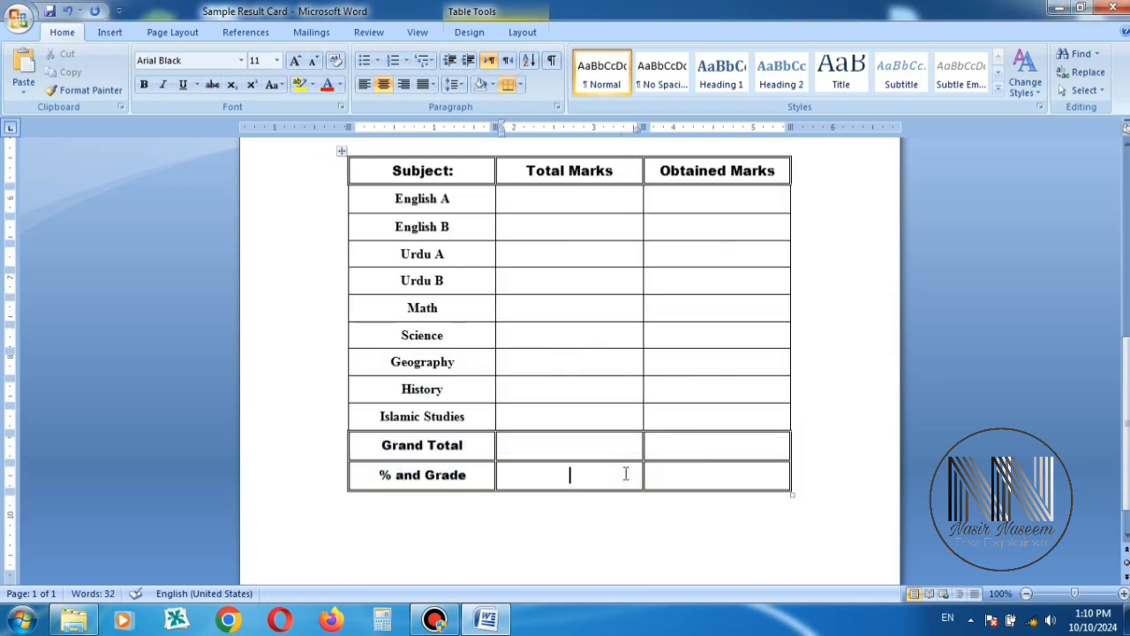
pyautogui.scroll(3)
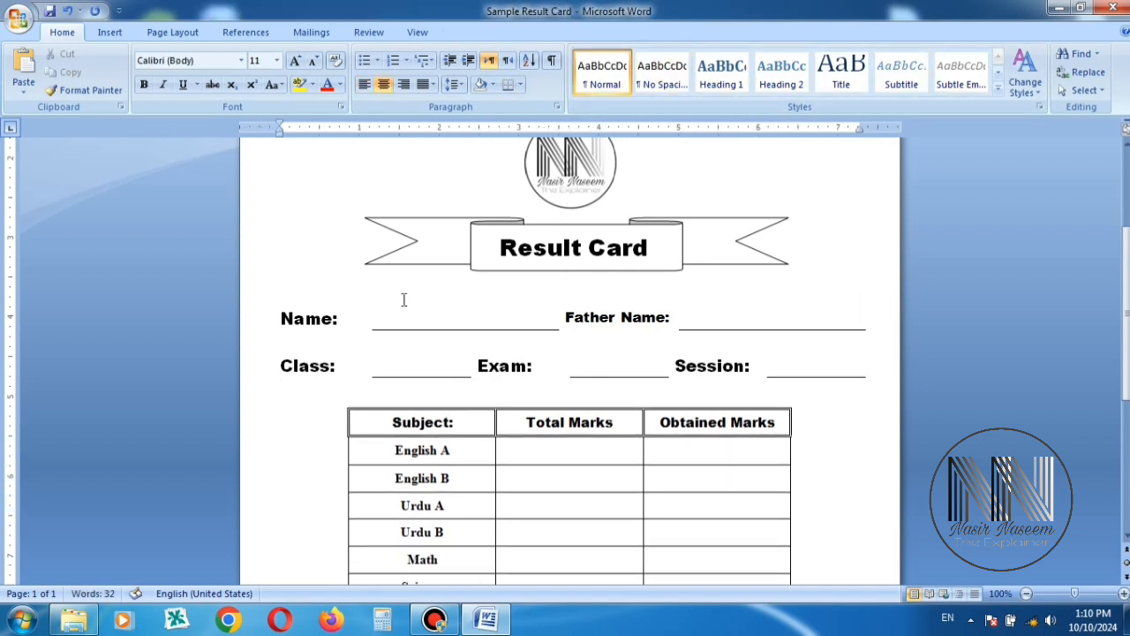
# Add 'Remarks:' followed by a long underscore line beneath the marks table
pyautogui.scroll(-3)
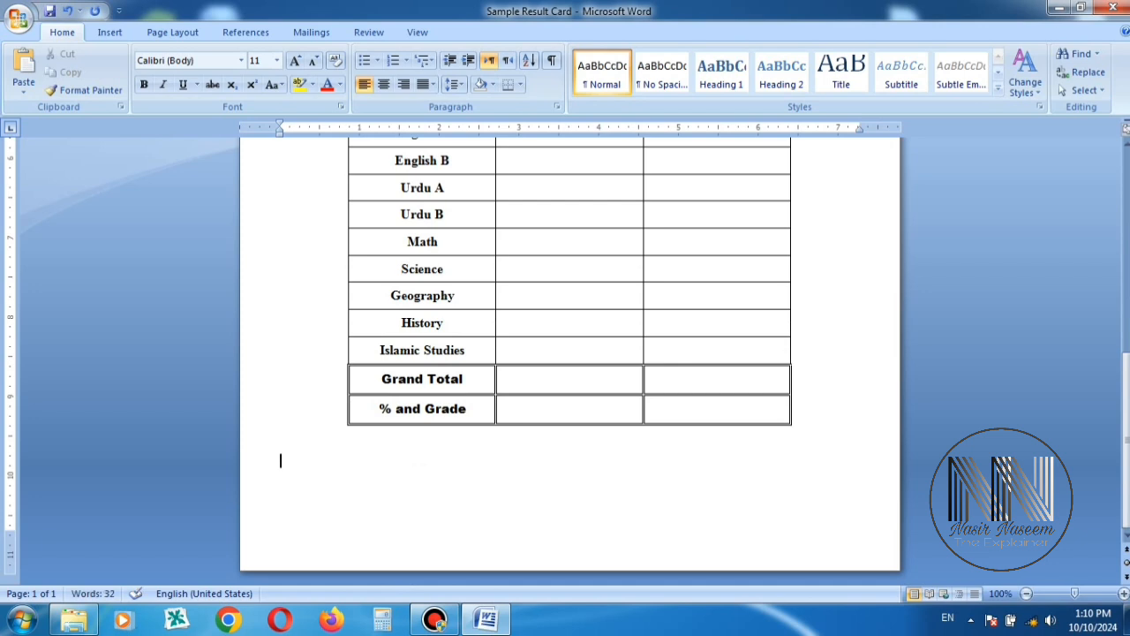
pyautogui.write('Remarks: ____________________________________________________________')
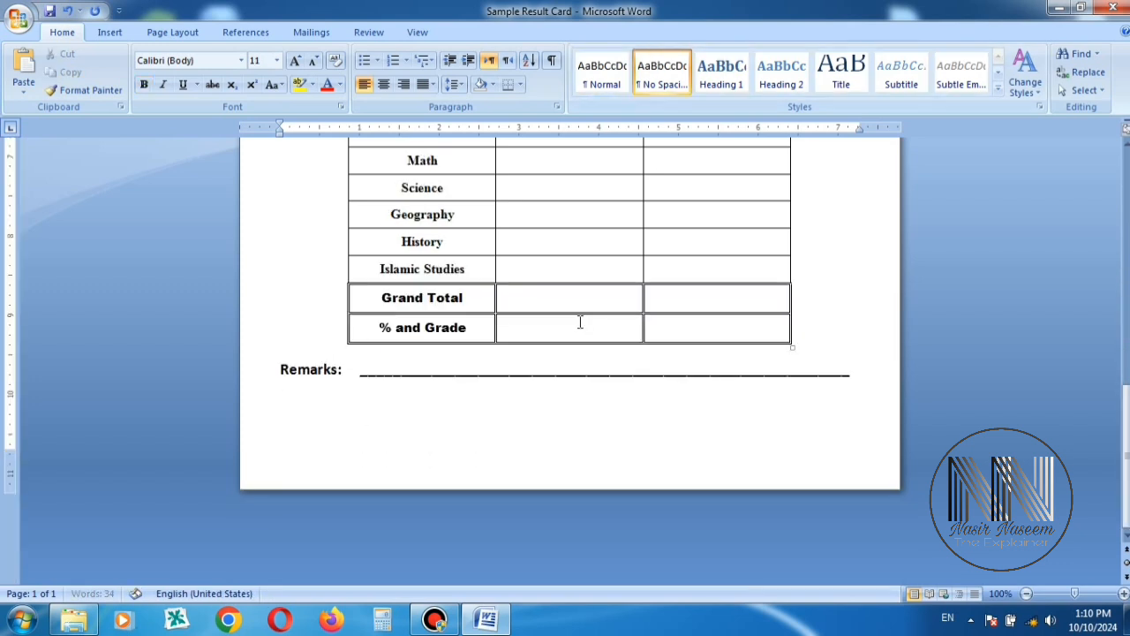
pyautogui.moveTo(618, 307)
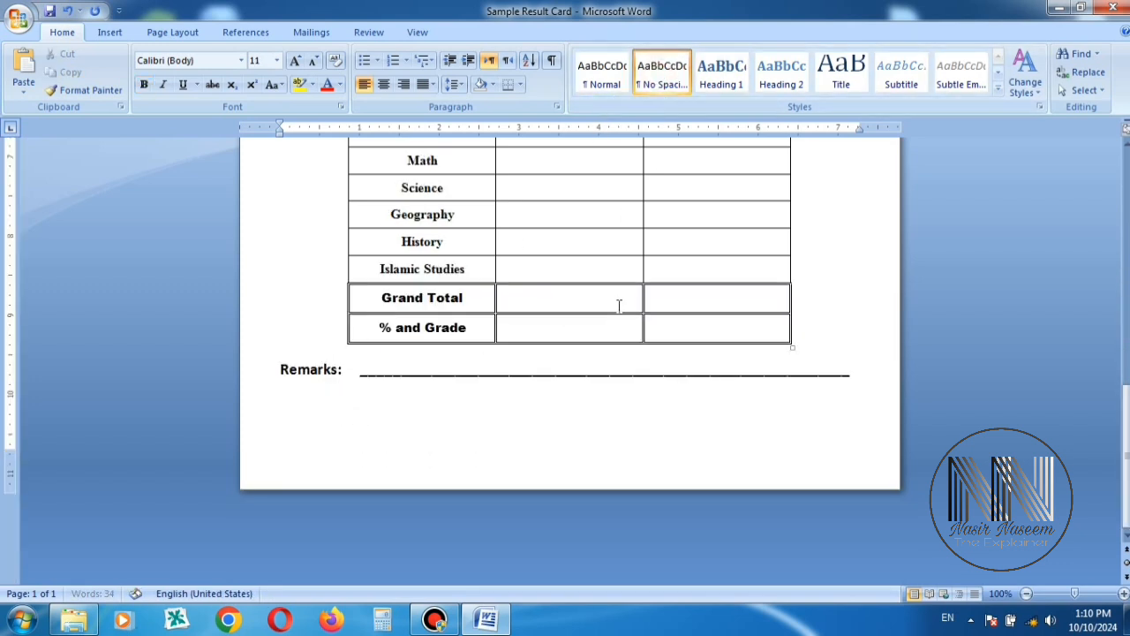
pyautogui.write('C')
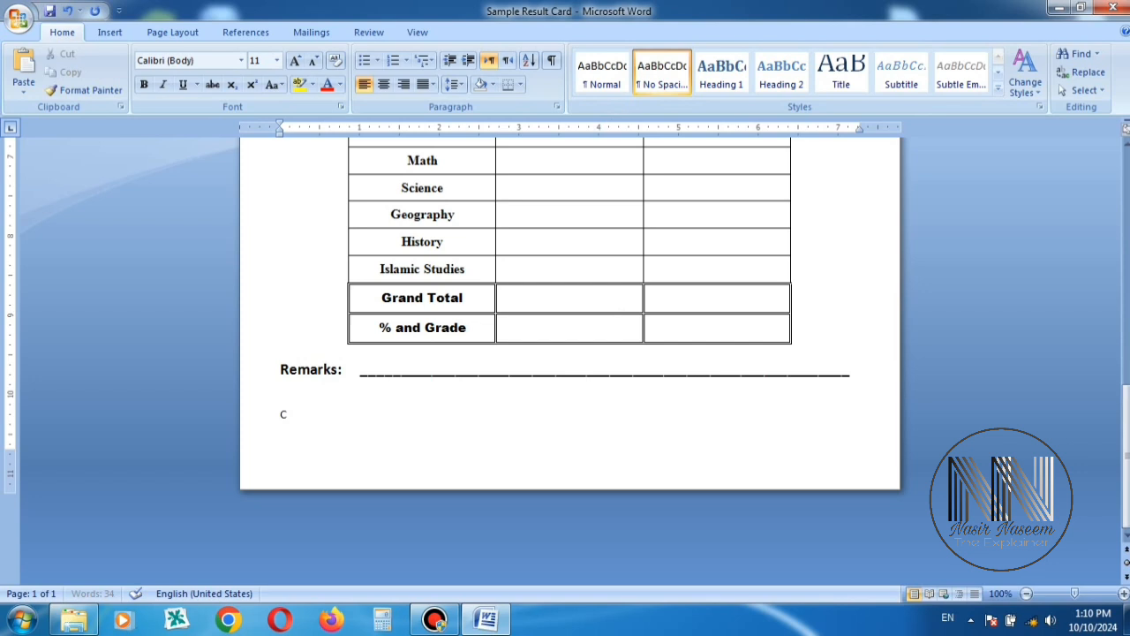
# Write 'Class Incharge', 'Supervisor', 'Principal' labels in bold 16 pt across the signature line
pyautogui.write('lass INcharge Supervisor Principal')
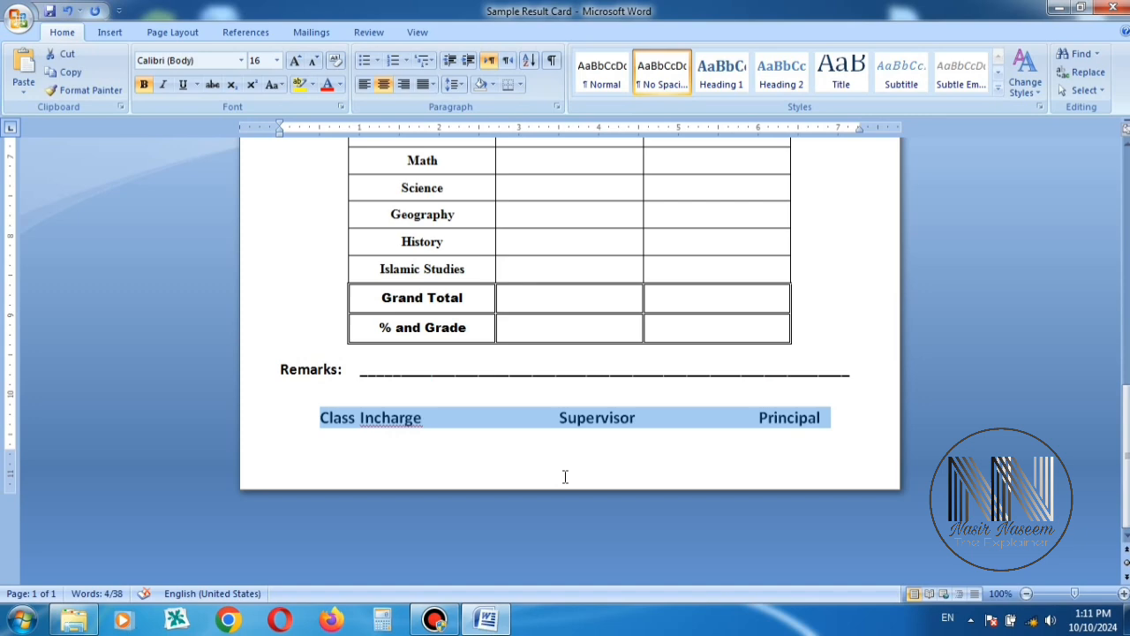
pyautogui.click(680, 417)
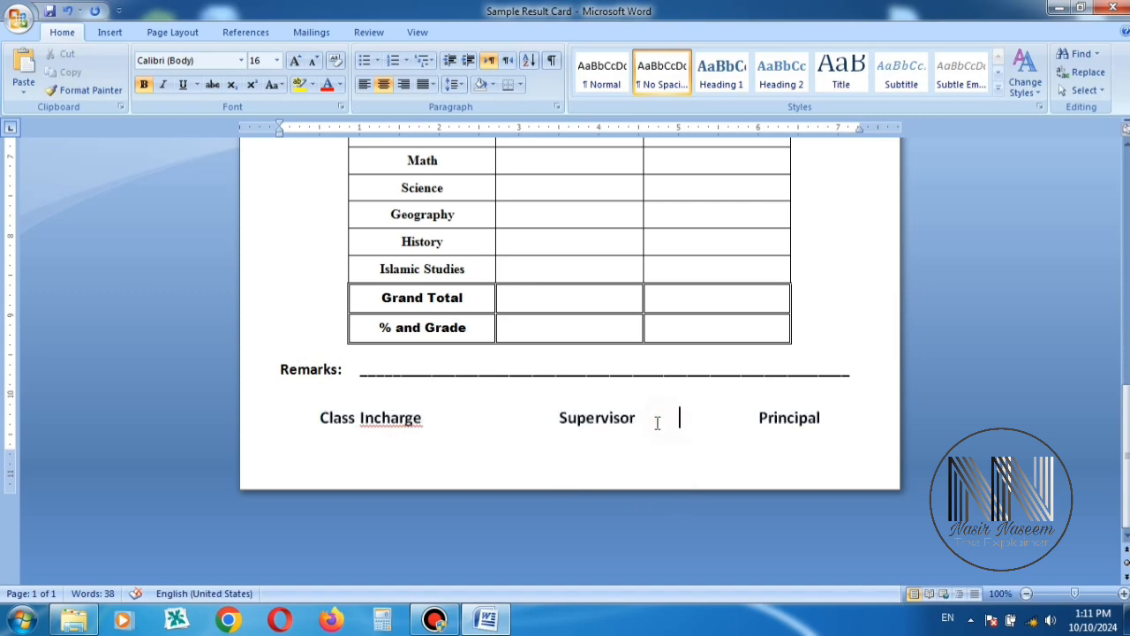